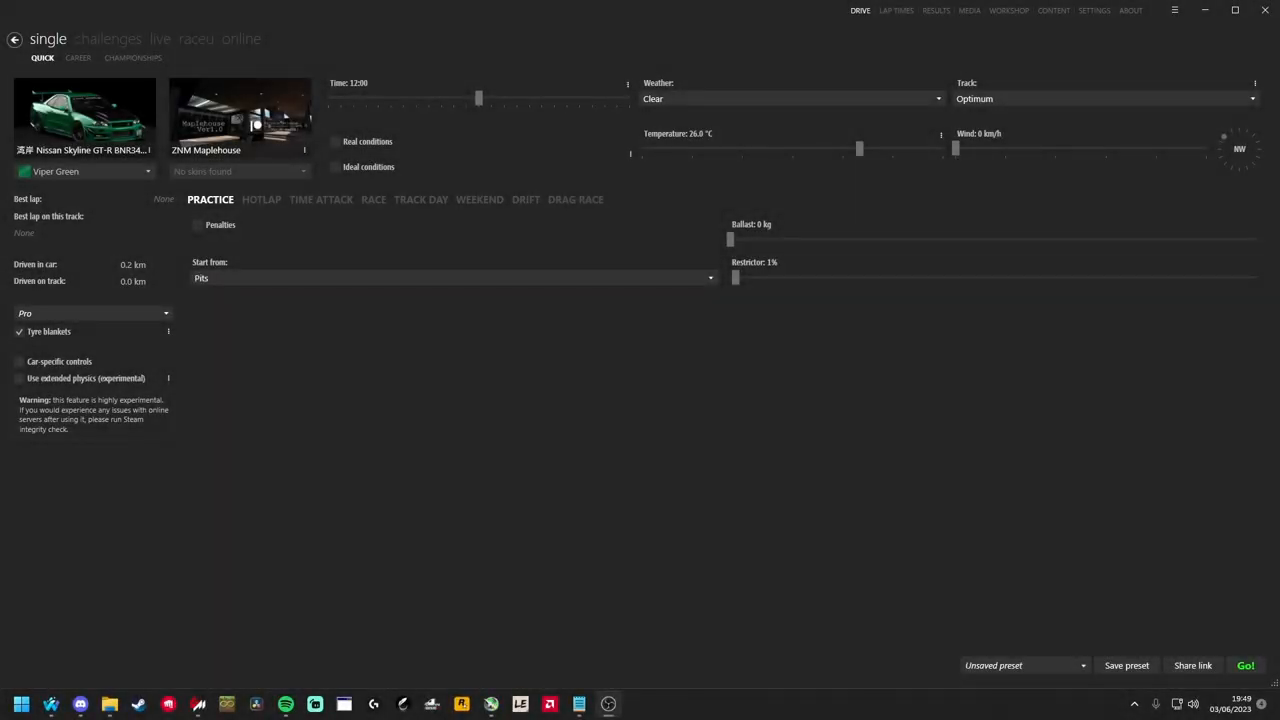
# Step: Check the screenshot file format and Custom Shaders Patch settings before racing
pyautogui.click(1094, 10)
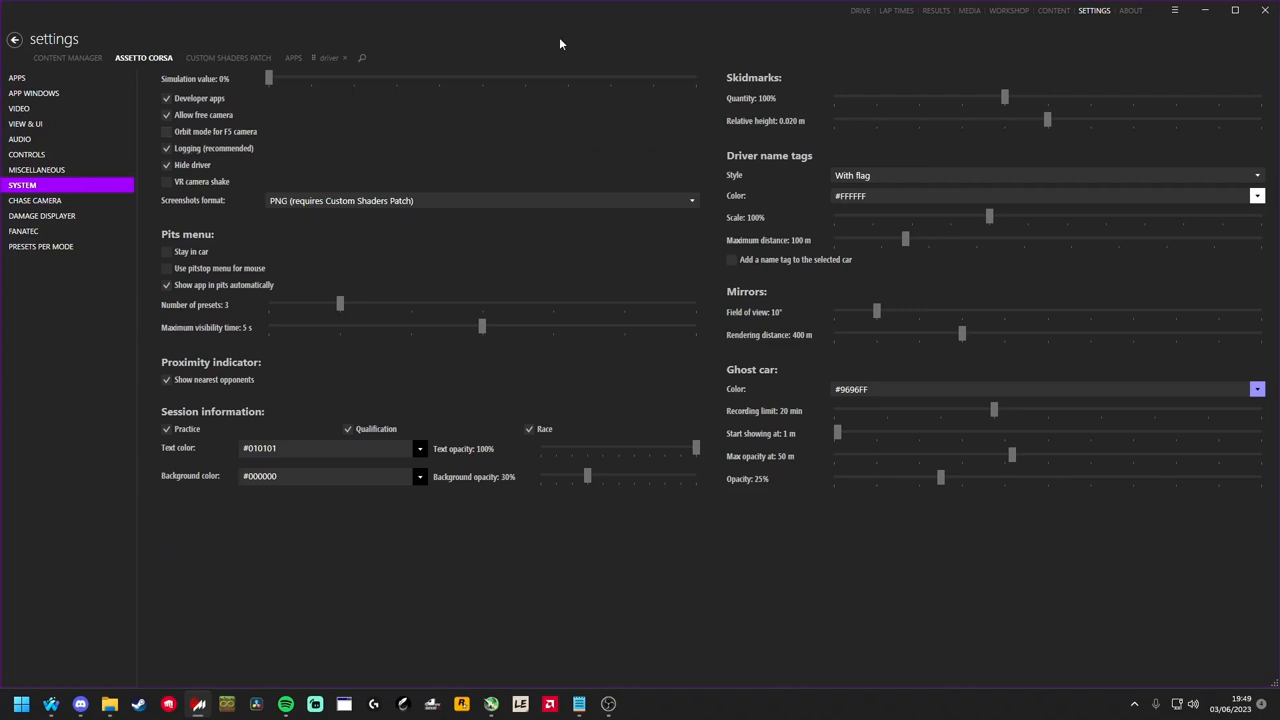
pyautogui.moveTo(1102, 13)
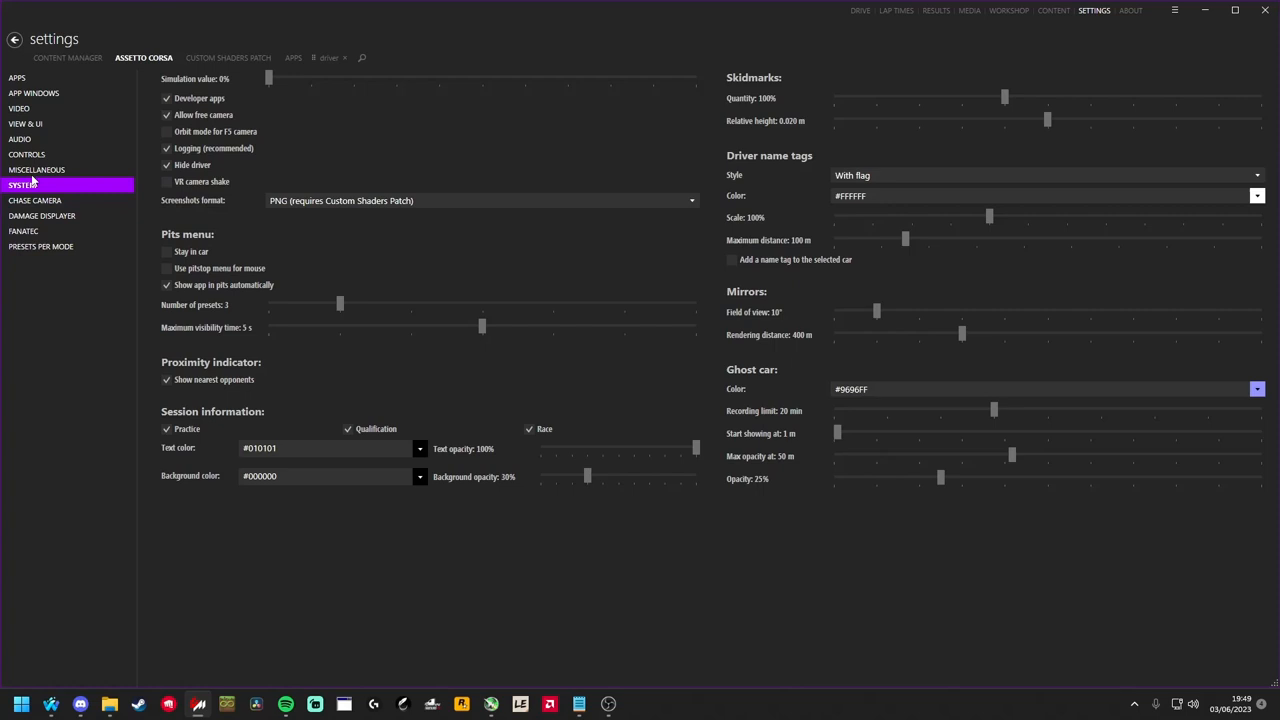
pyautogui.moveTo(195, 118)
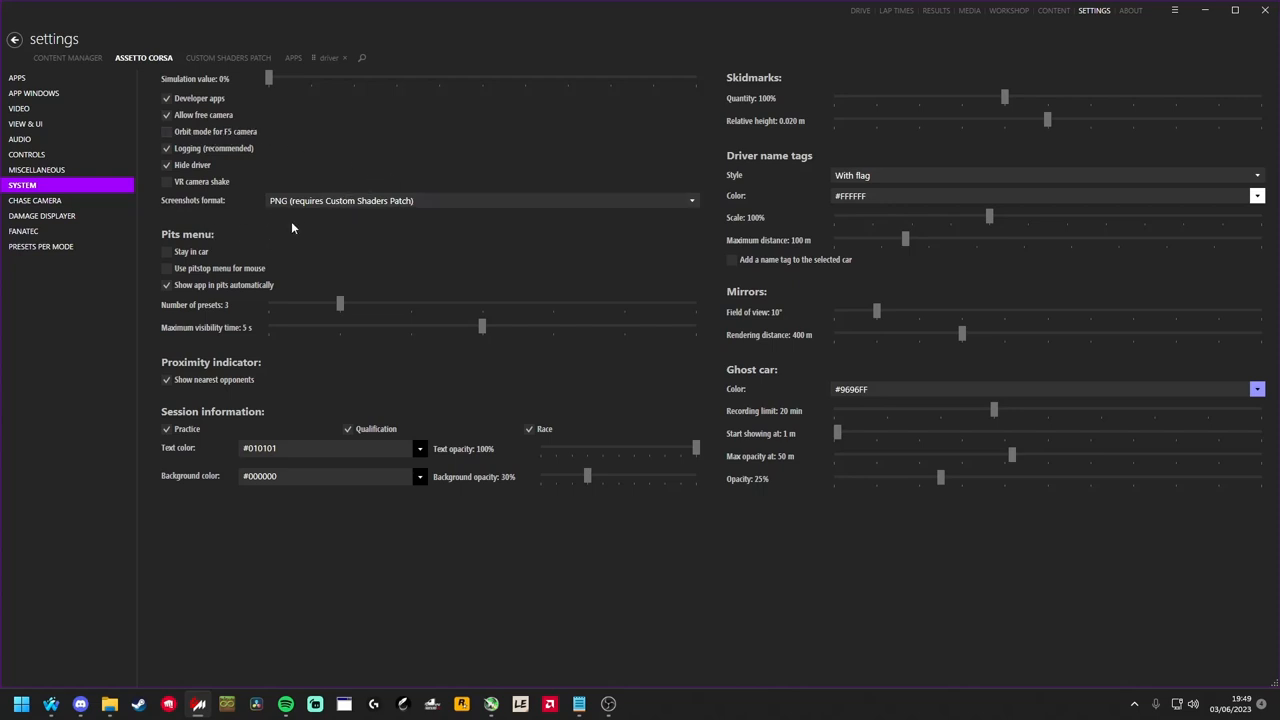
pyautogui.click(685, 200)
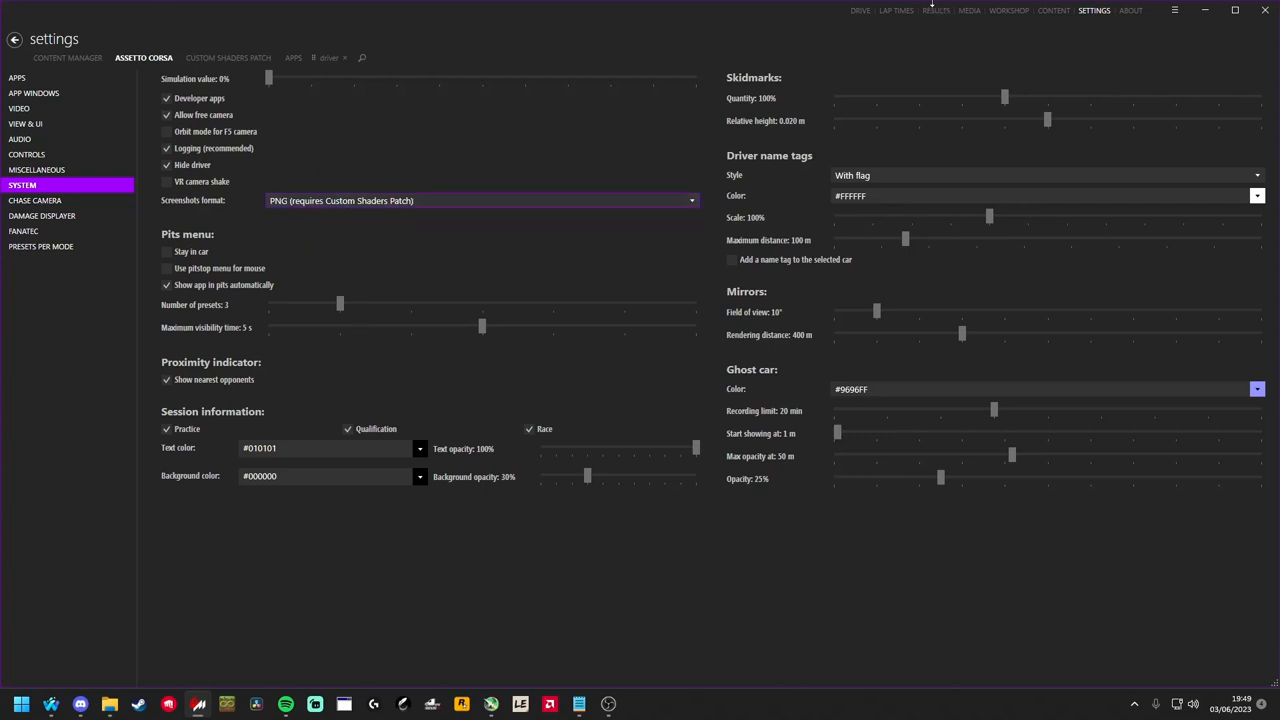
pyautogui.click(859, 11)
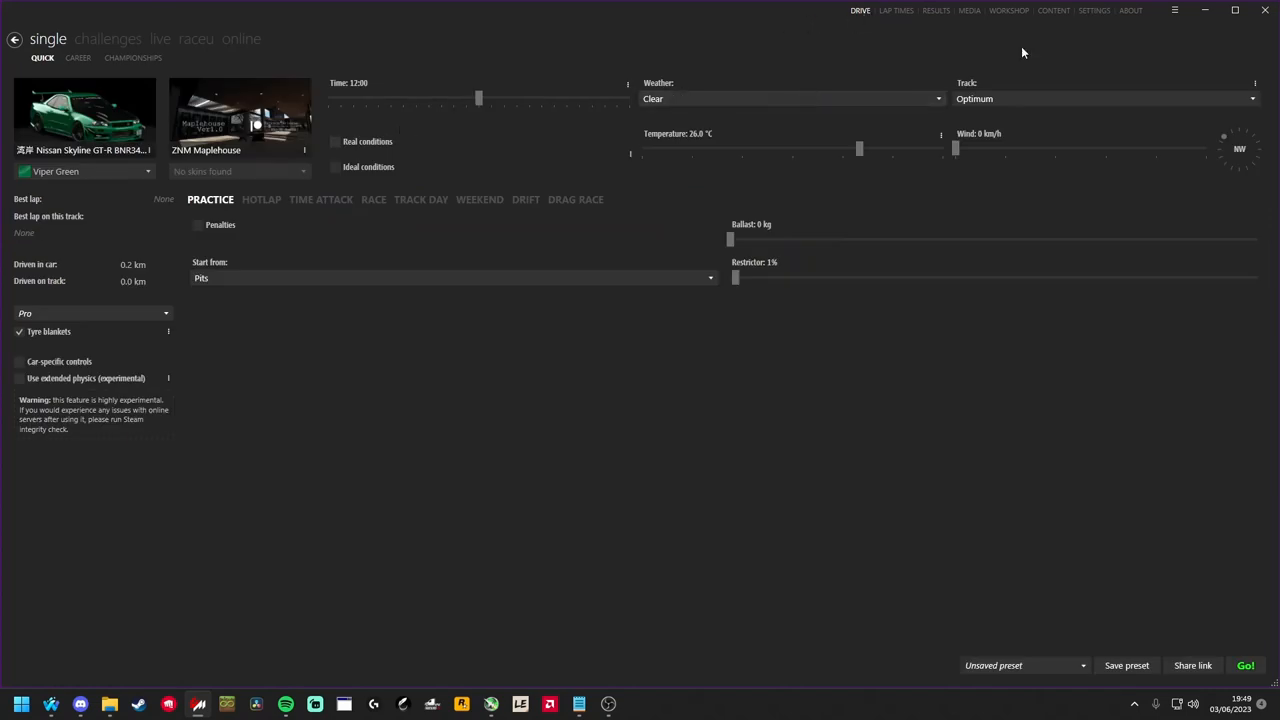
pyautogui.click(1094, 10)
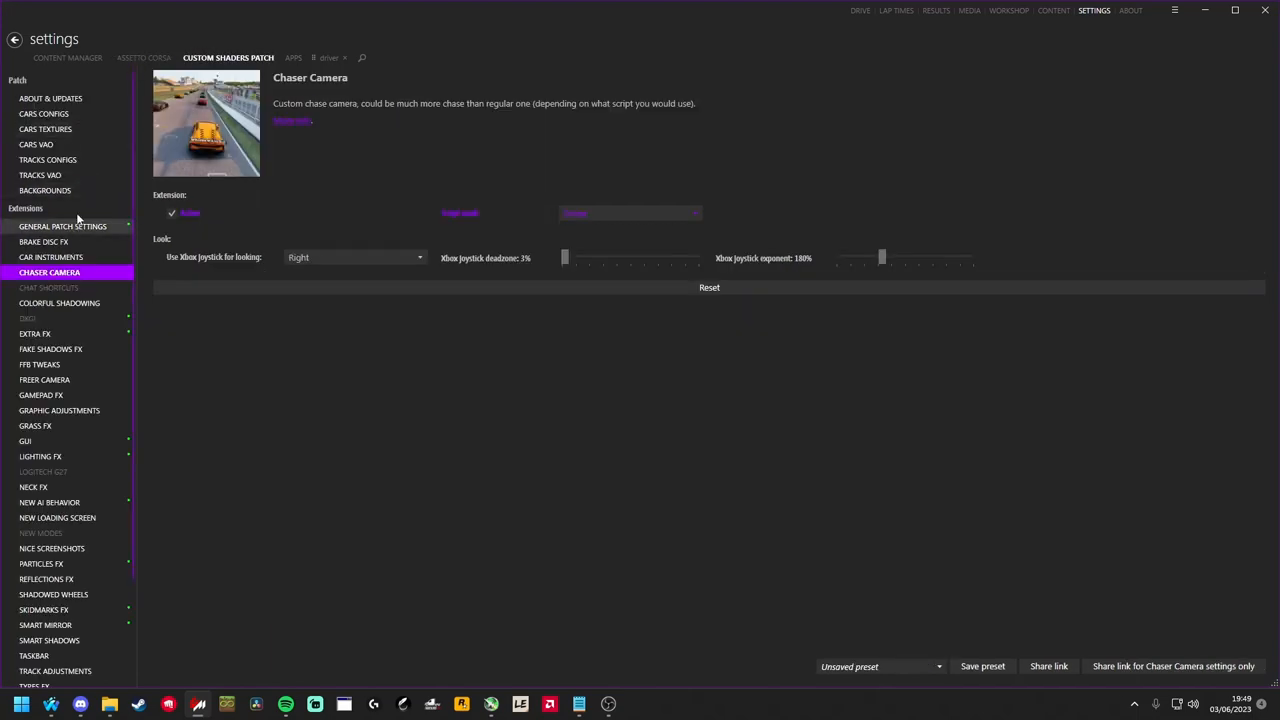
pyautogui.click(860, 11)
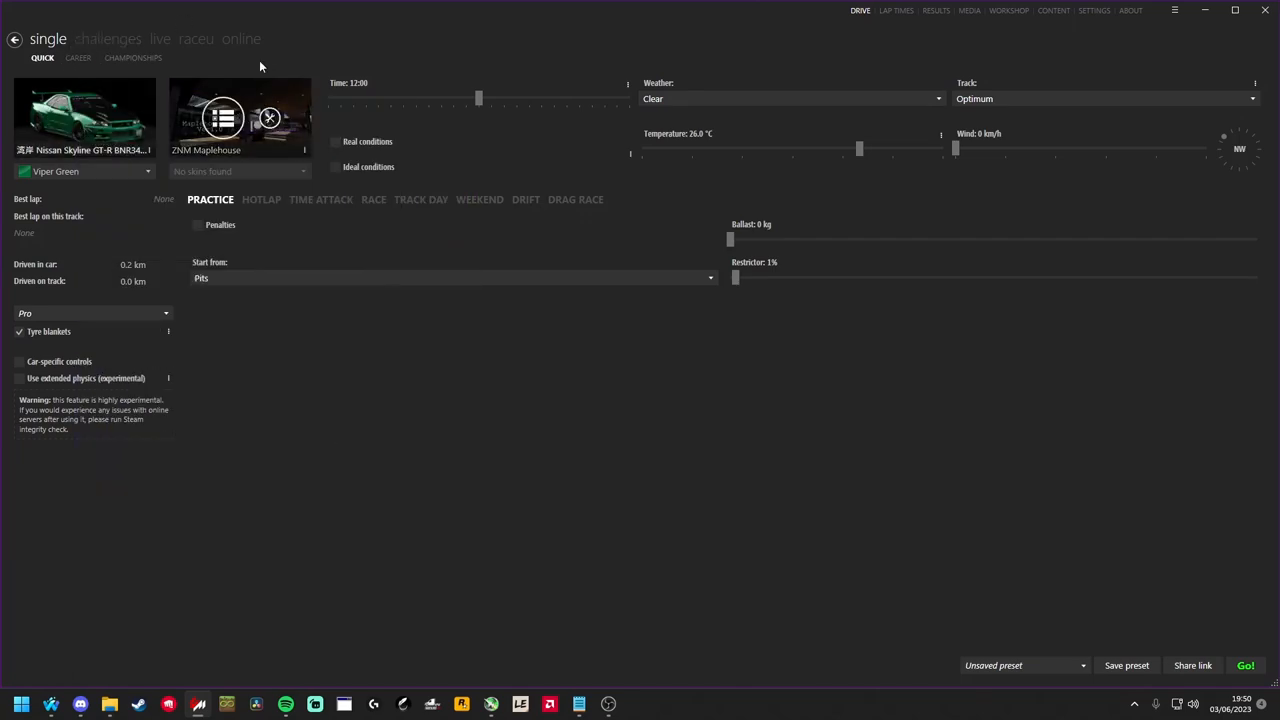
# Step: Keep ZNM Maplehouse as the track, launch the session and enter photo mode
pyautogui.click(240, 118)
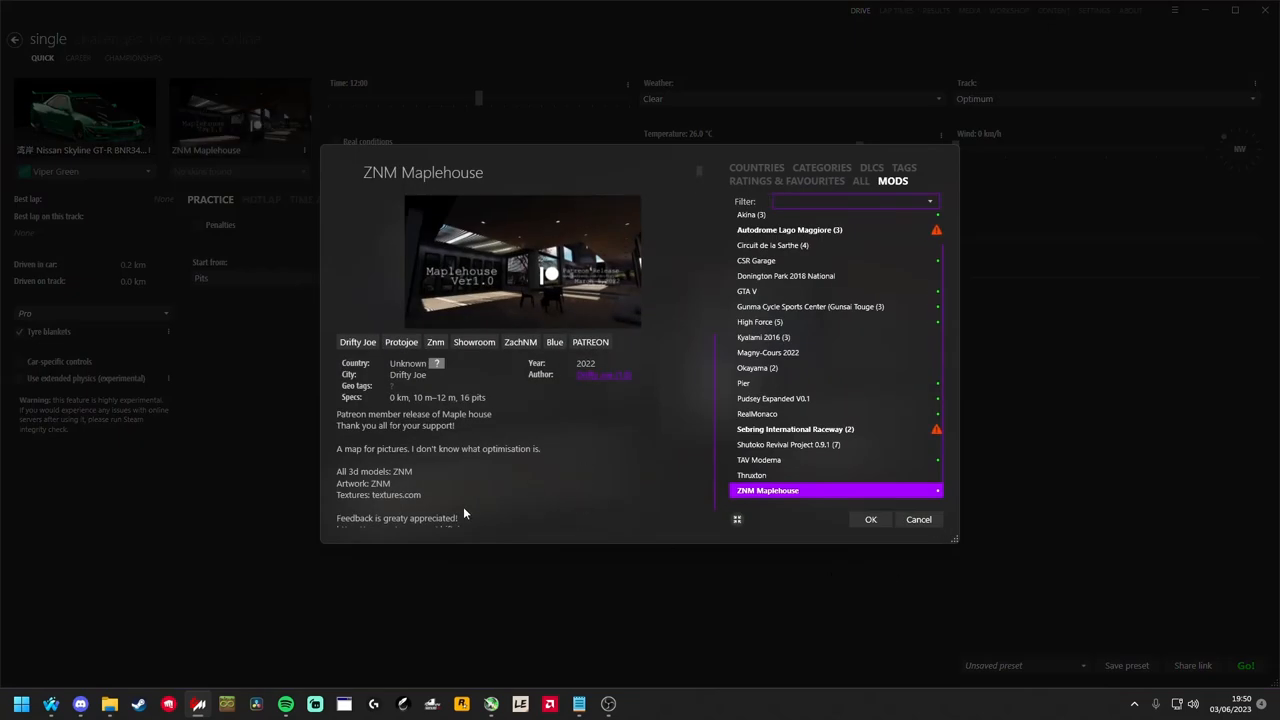
pyautogui.moveTo(918, 519)
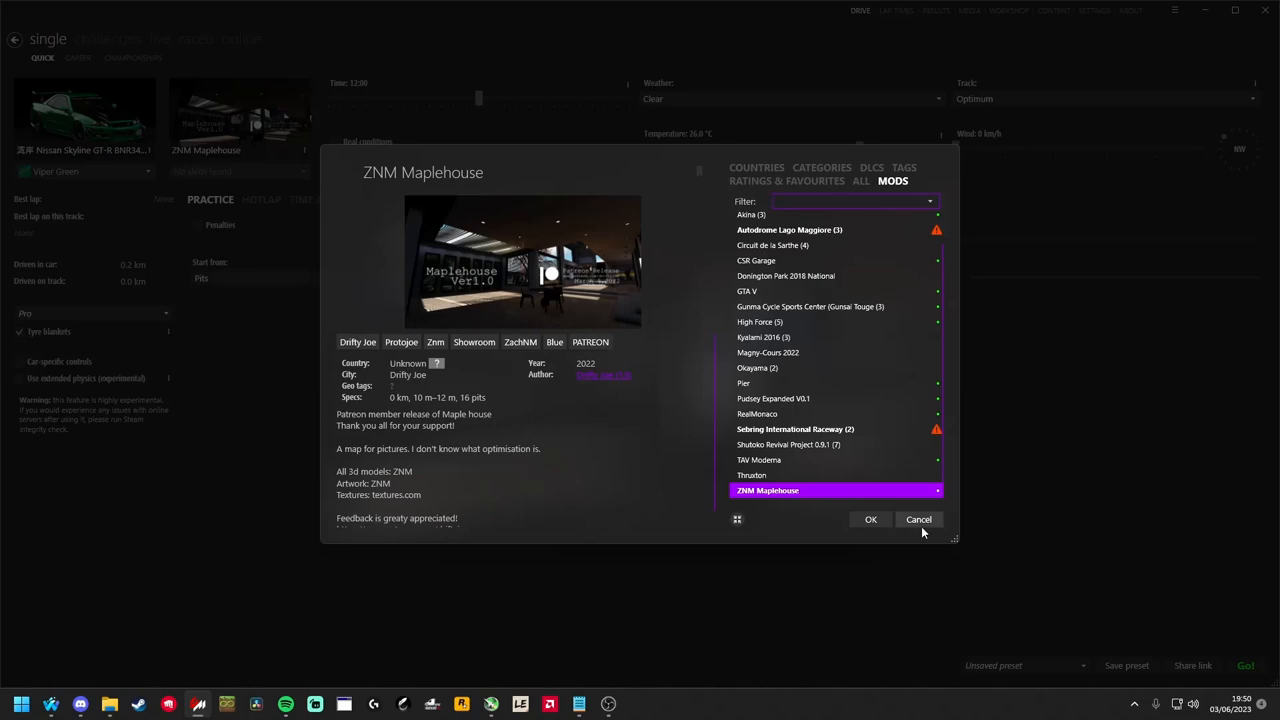
pyautogui.click(870, 519)
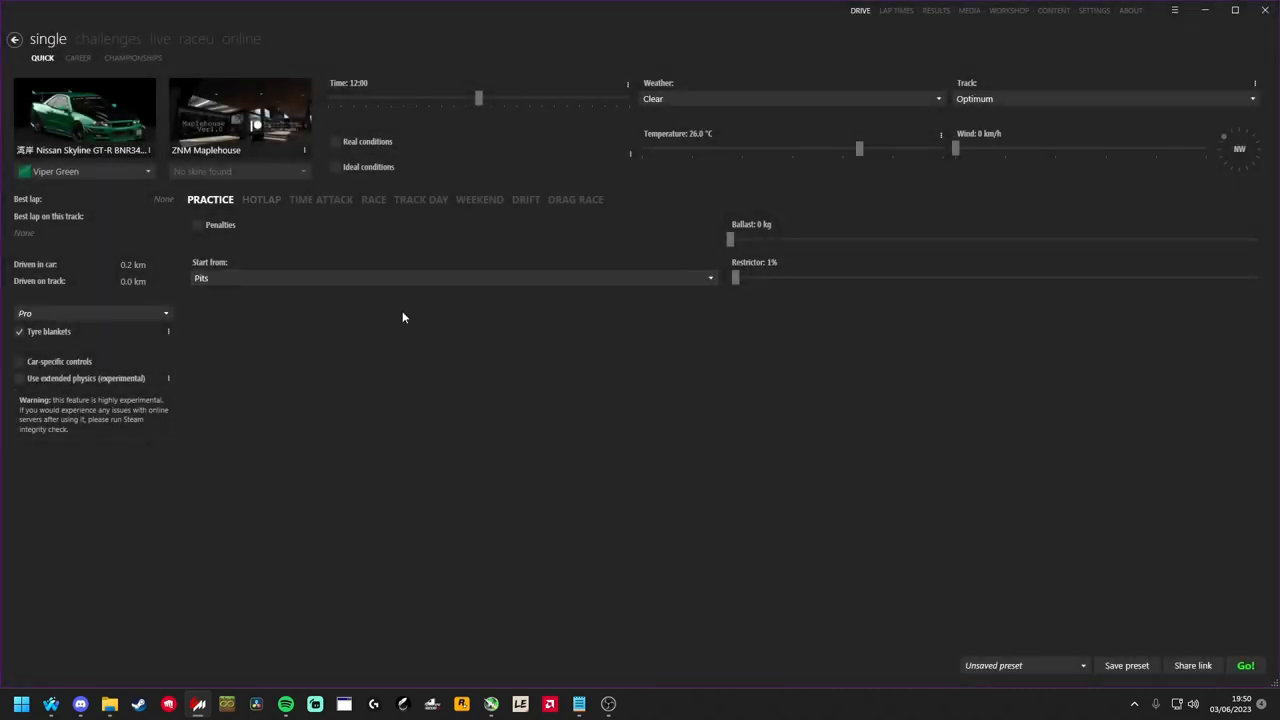
pyautogui.moveTo(1216, 647)
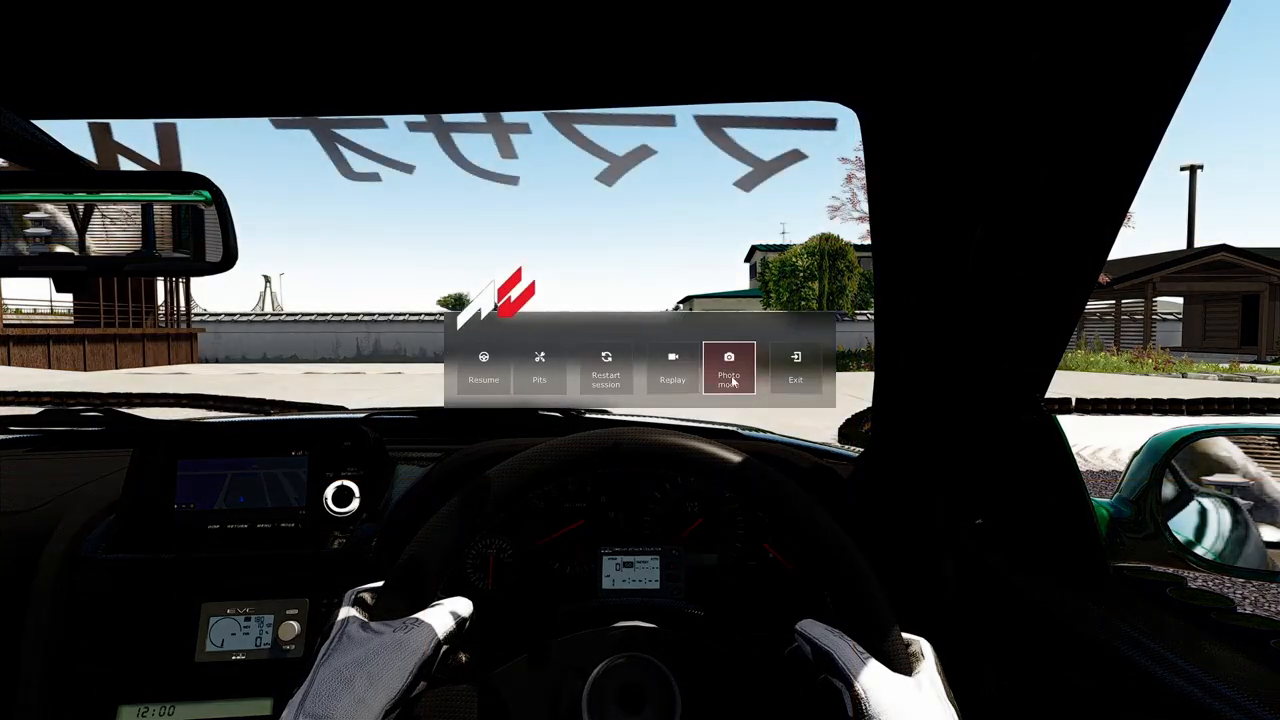
pyautogui.click(729, 368)
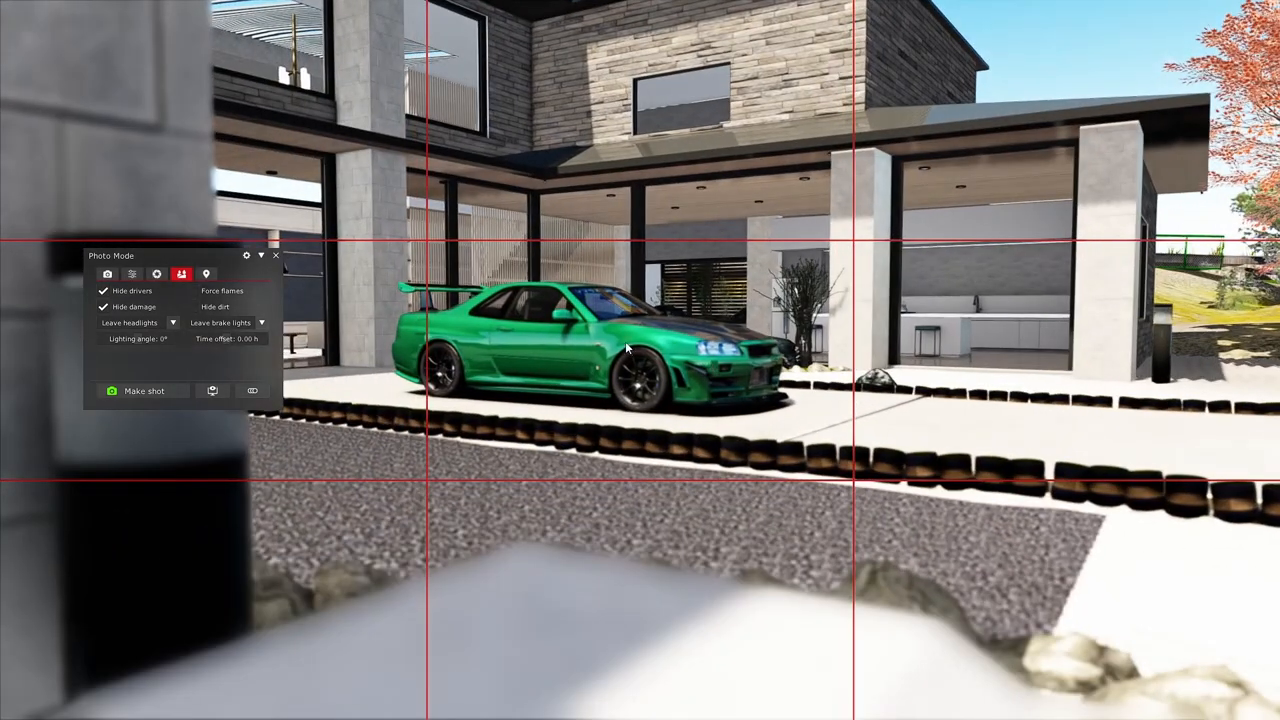
# Step: Set the camera FOV to 9.30° and the f-number to f/8, blurring the stone lantern
pyautogui.click(107, 274)
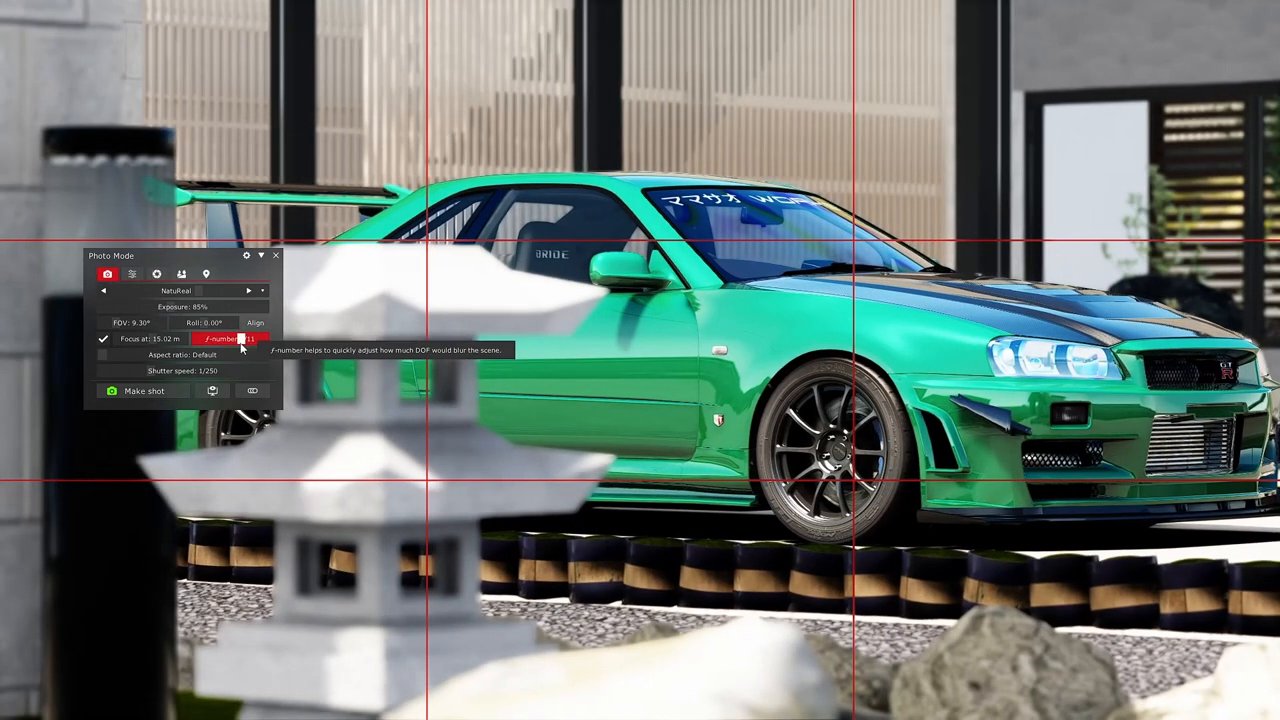
pyautogui.moveTo(255, 338); pyautogui.dragTo(205, 338)
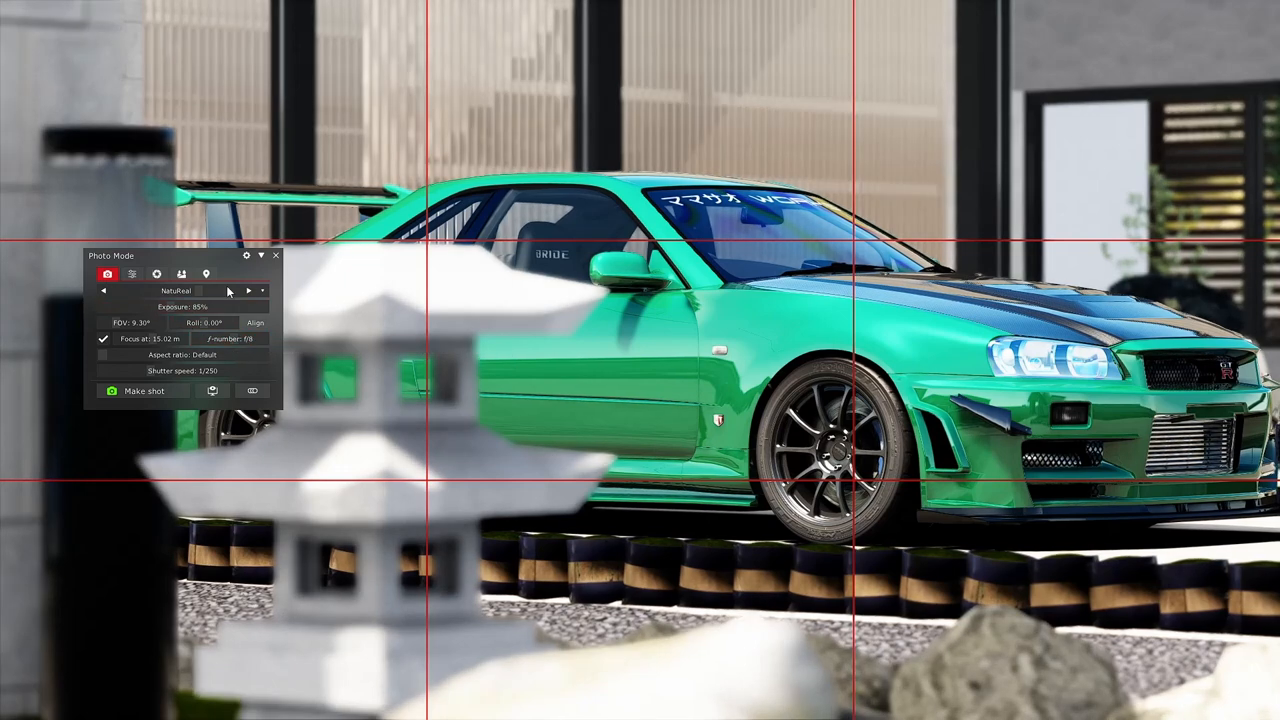
# Step: Lower contrast to 95% and saturation to 90%, and enable auto white balance
pyautogui.click(131, 274)
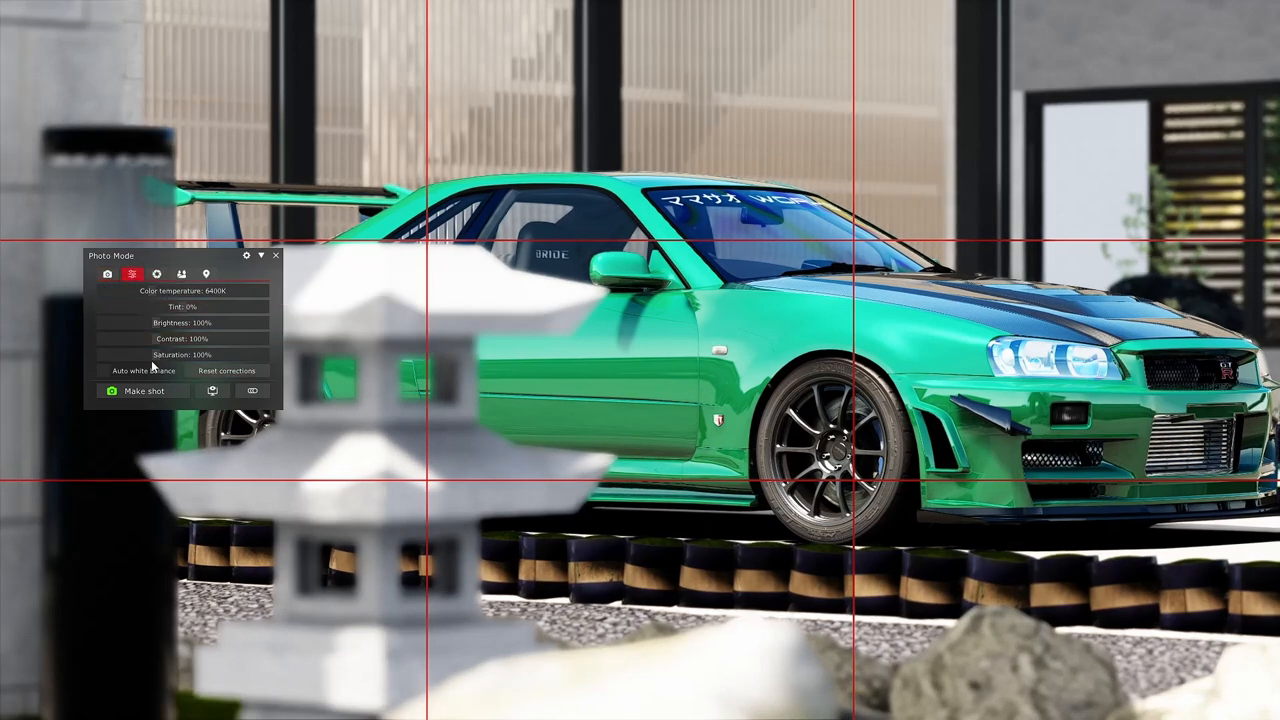
pyautogui.moveTo(200, 355); pyautogui.dragTo(150, 355)
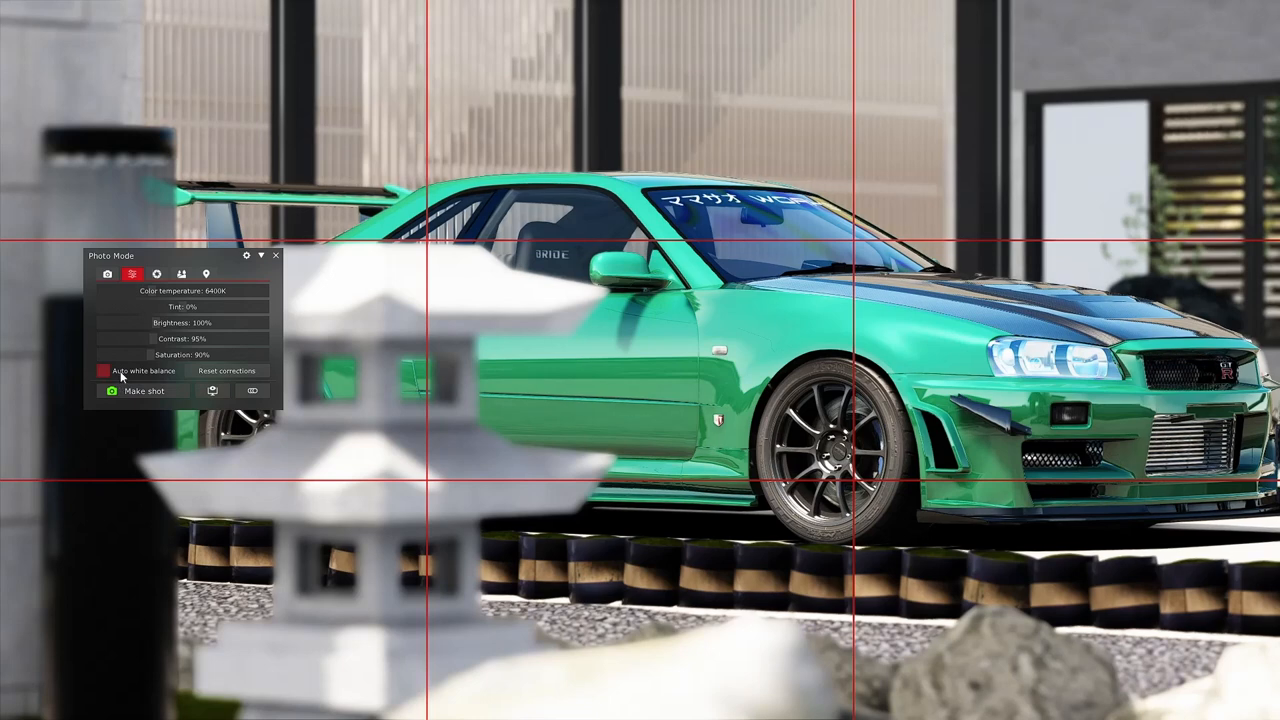
pyautogui.click(103, 371)
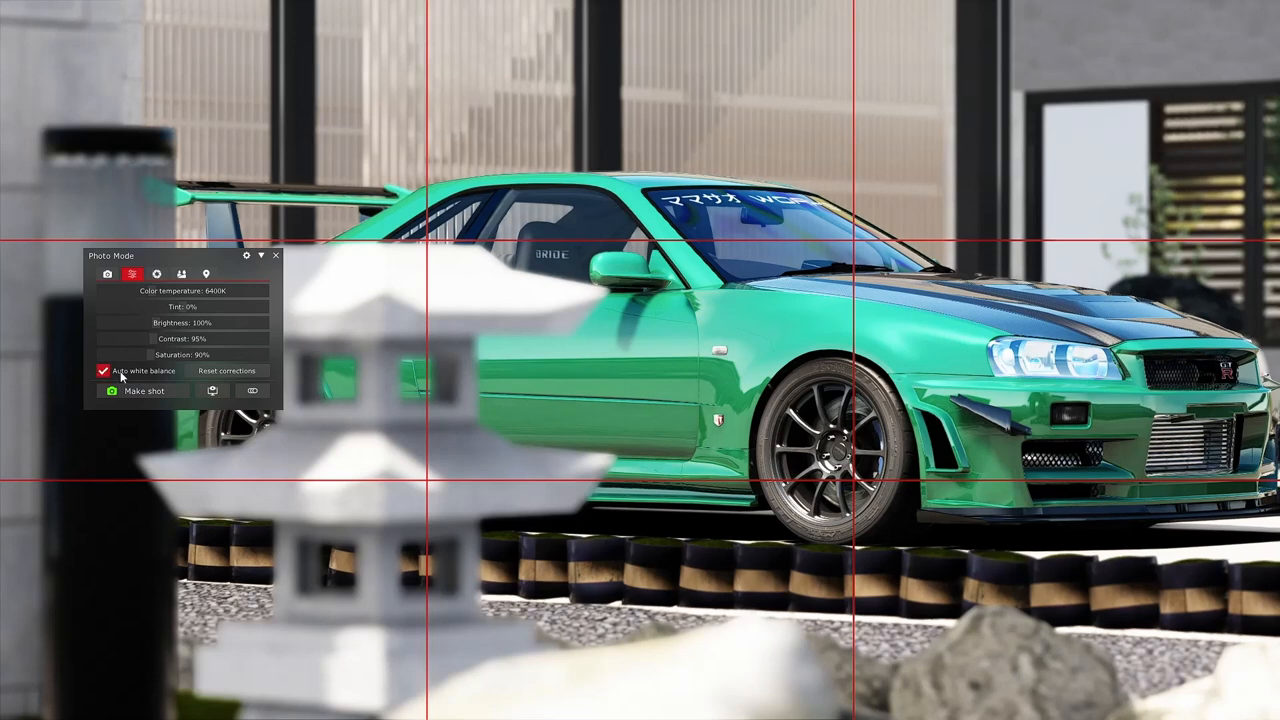
pyautogui.click(103, 371)
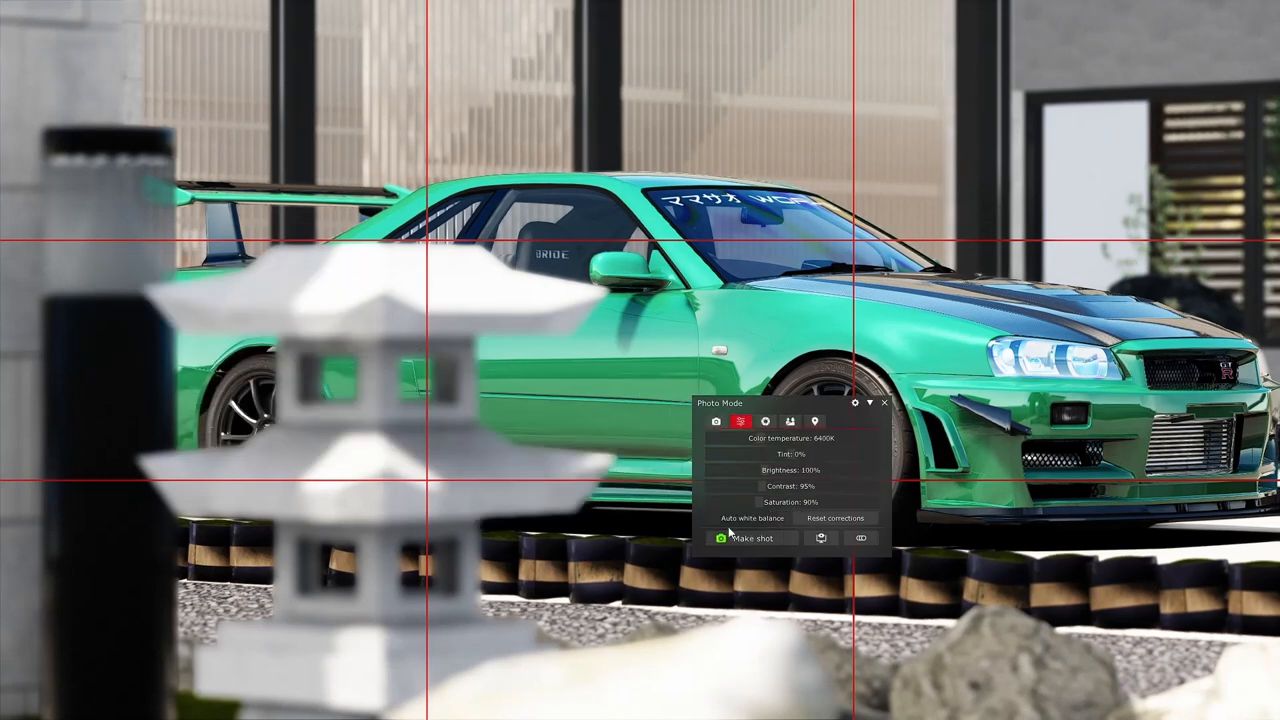
pyautogui.click(712, 518)
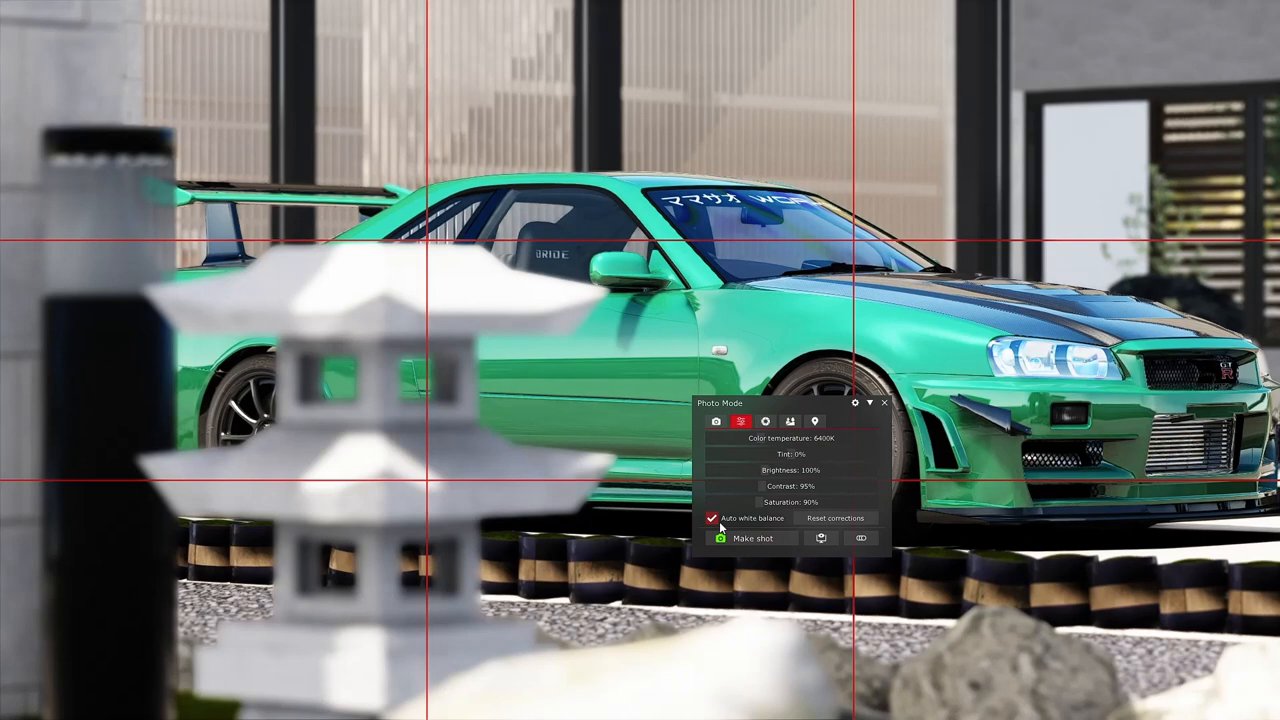
pyautogui.click(712, 518)
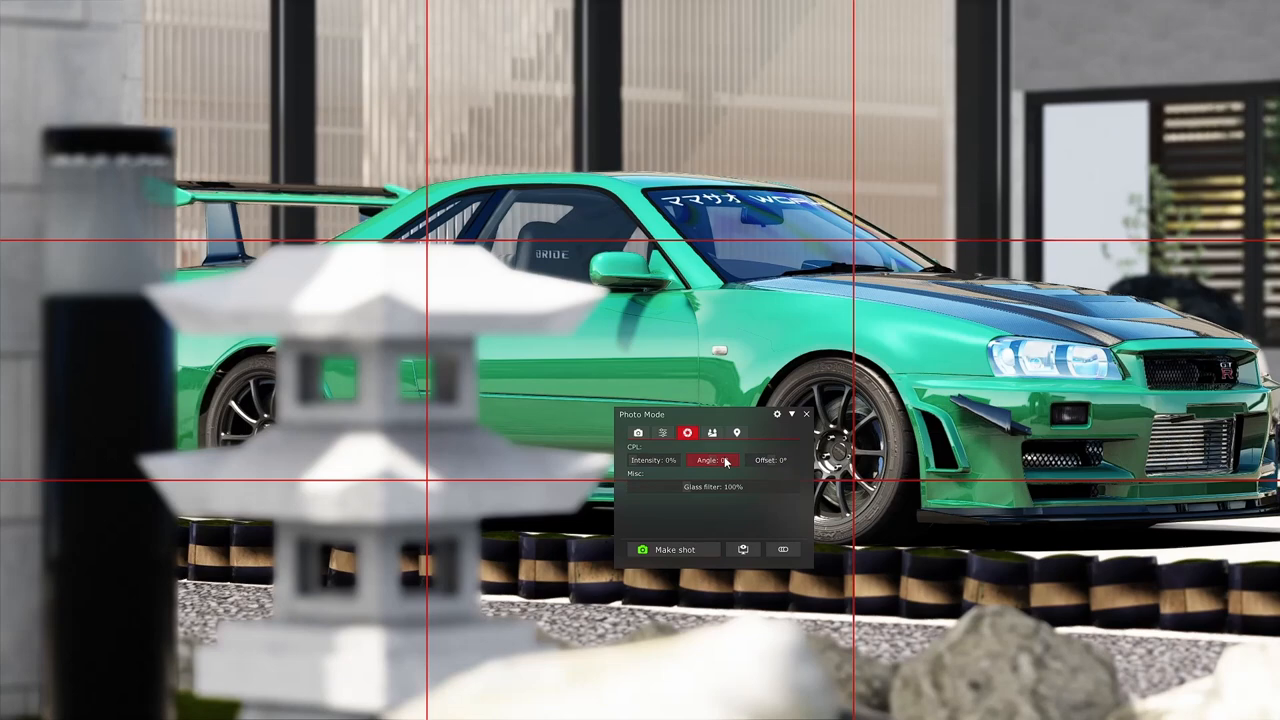
# Step: Set the lighting angle to -38° and the time offset to 6.28 h
pyautogui.click(711, 433)
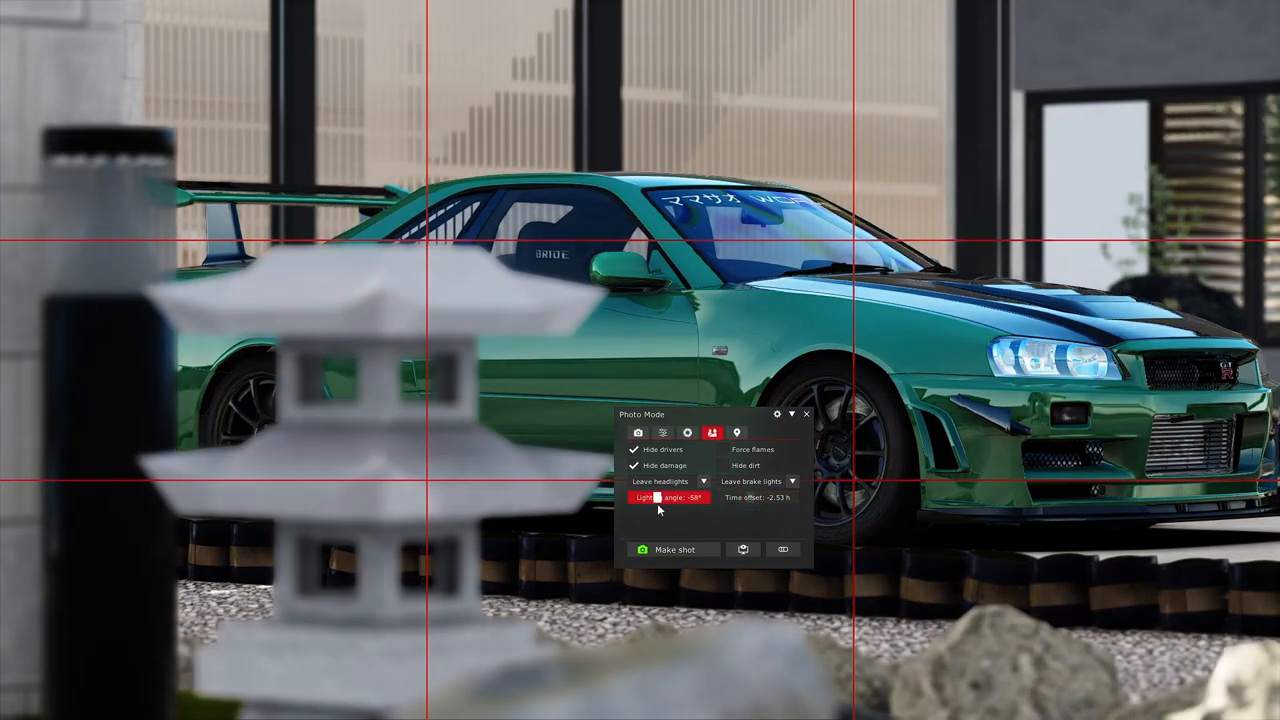
pyautogui.moveTo(660, 497); pyautogui.dragTo(630, 497)
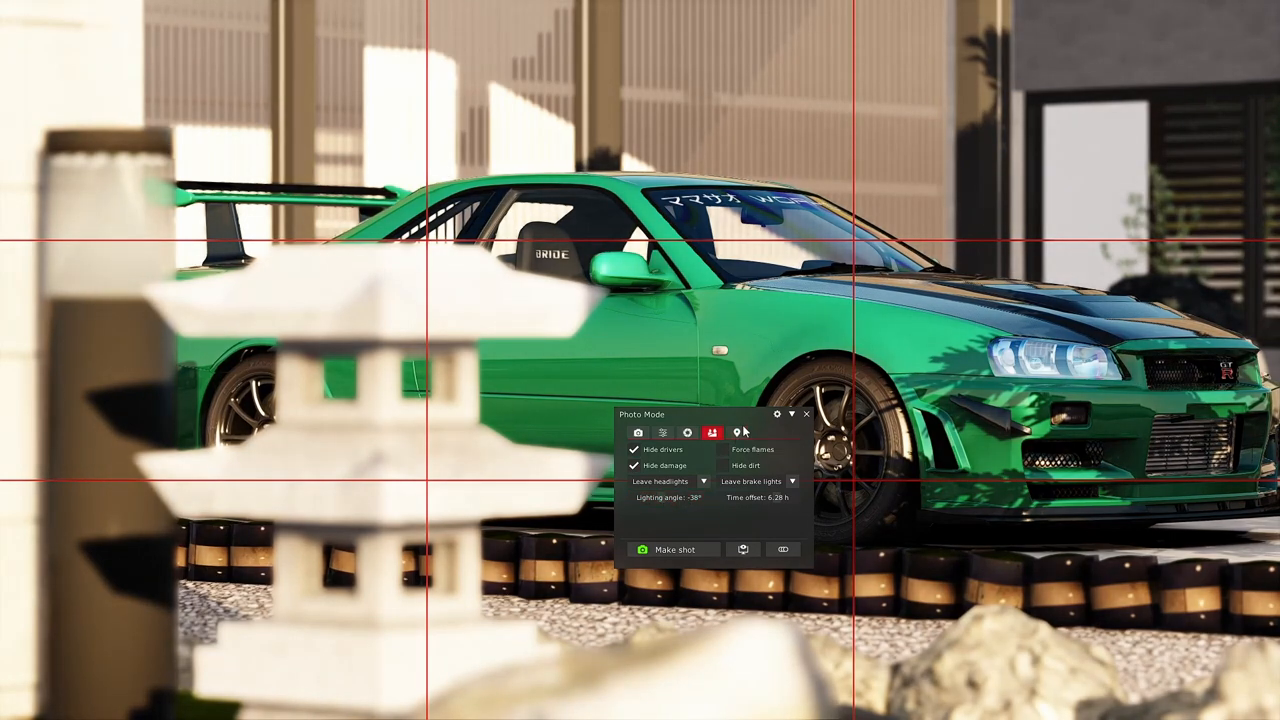
pyautogui.click(662, 432)
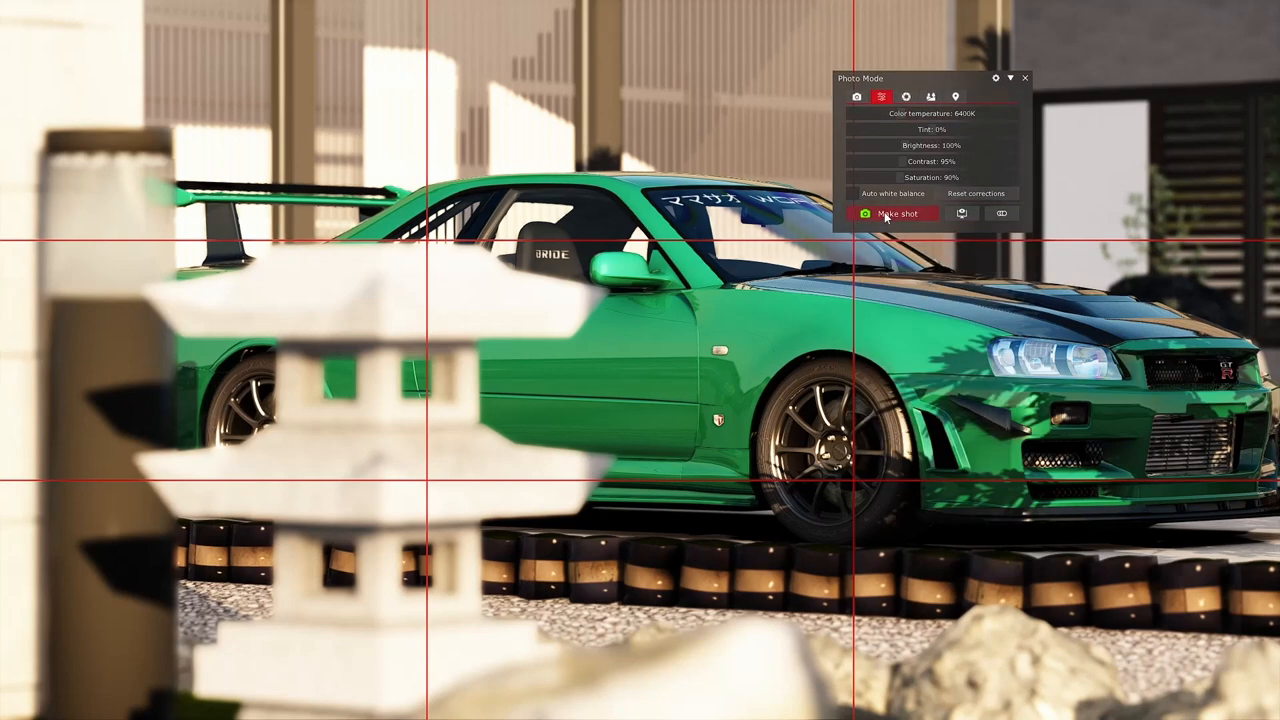
# Step: Capture the Skyline shot and view the saved PNG maximized in Photos
pyautogui.click(891, 213)
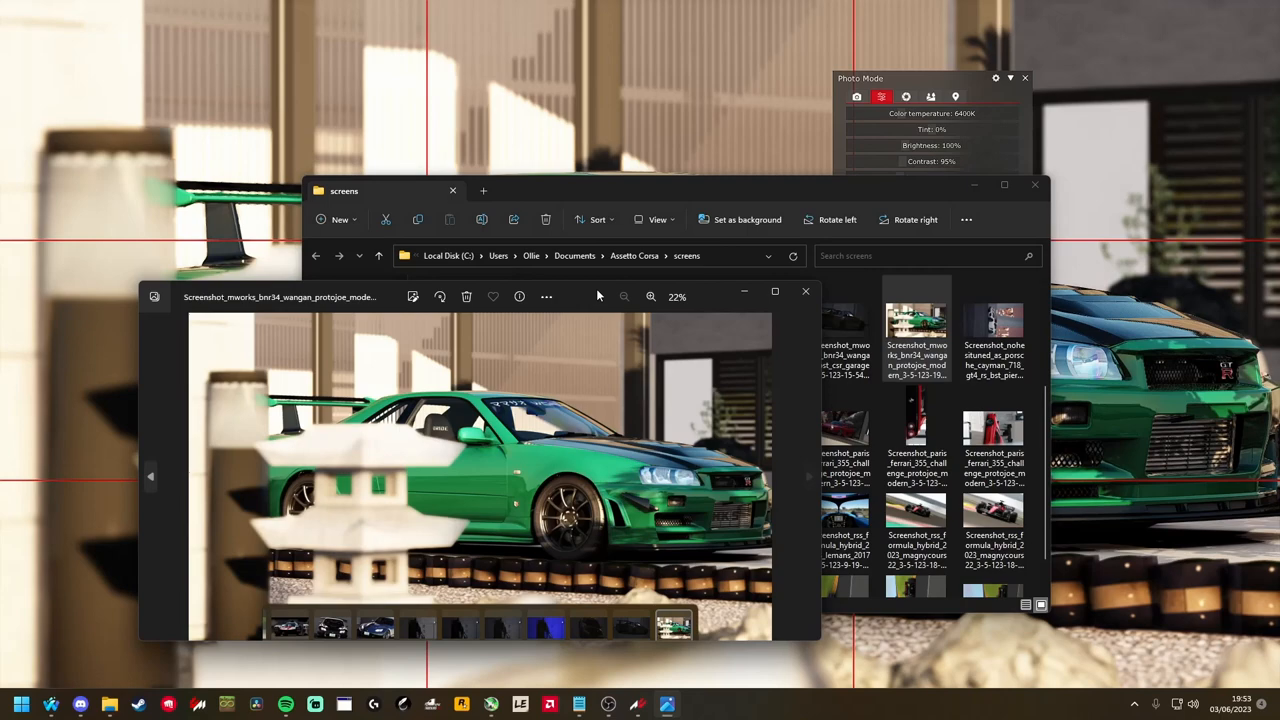
pyautogui.click(775, 291)
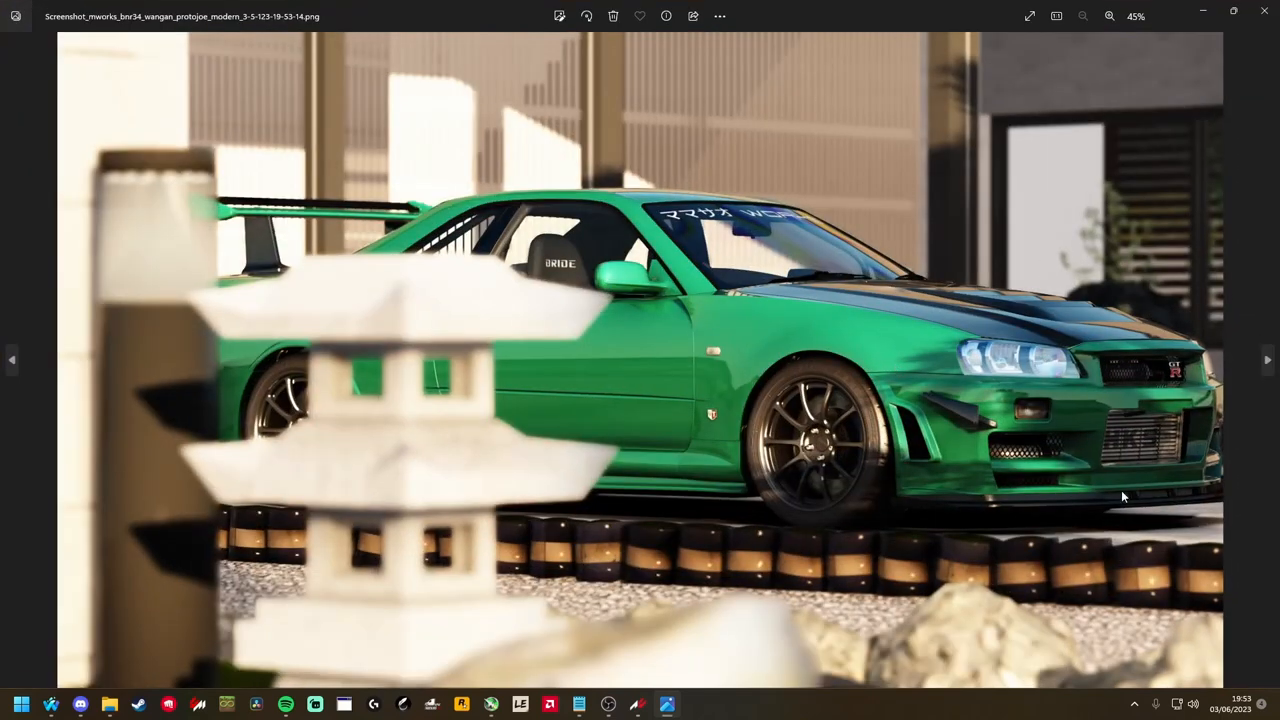
pyautogui.moveTo(908, 425)
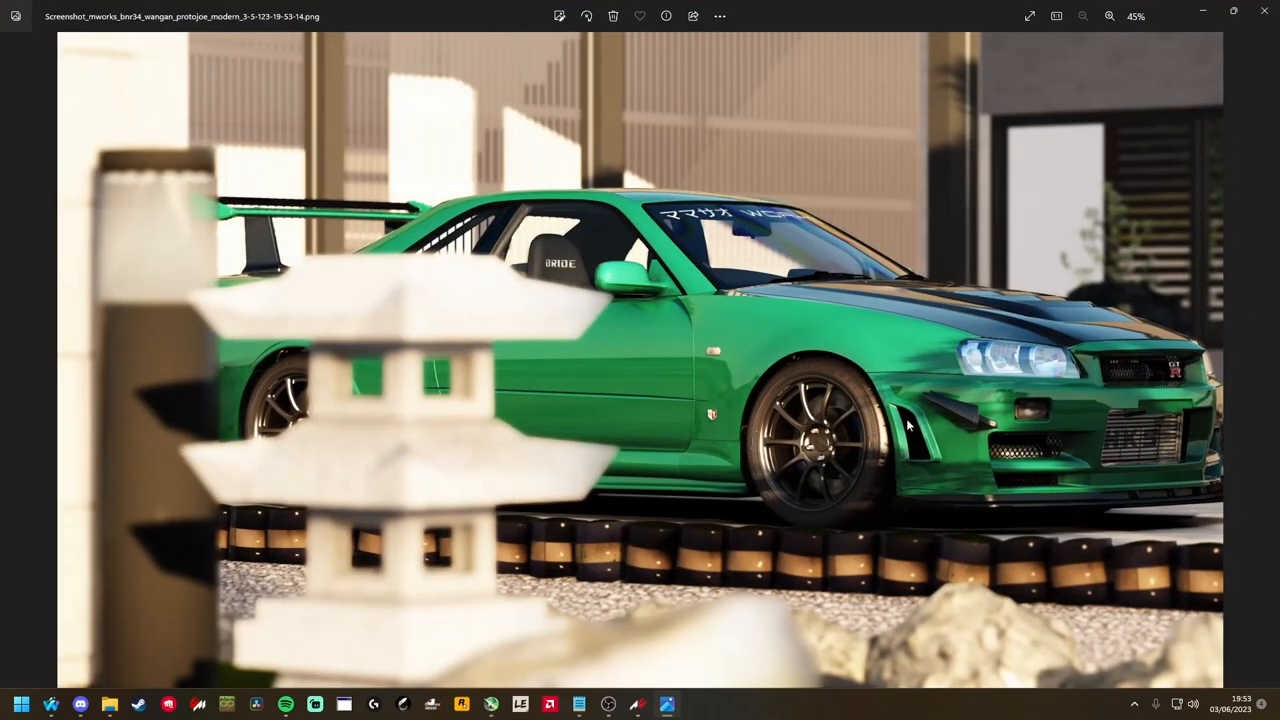
pyautogui.moveTo(480, 295)
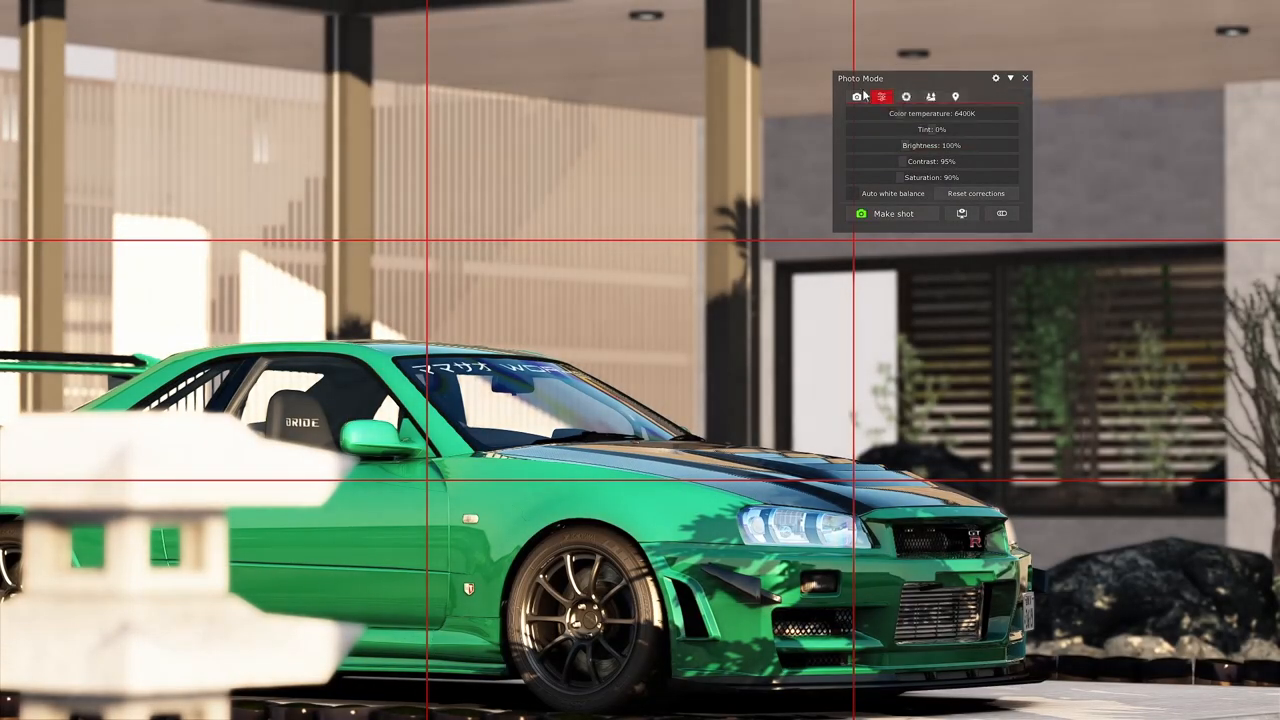
# Step: Roll the camera to -90°, narrow FOV to 10.95° and focus on the car at 10.43 m
pyautogui.click(856, 96)
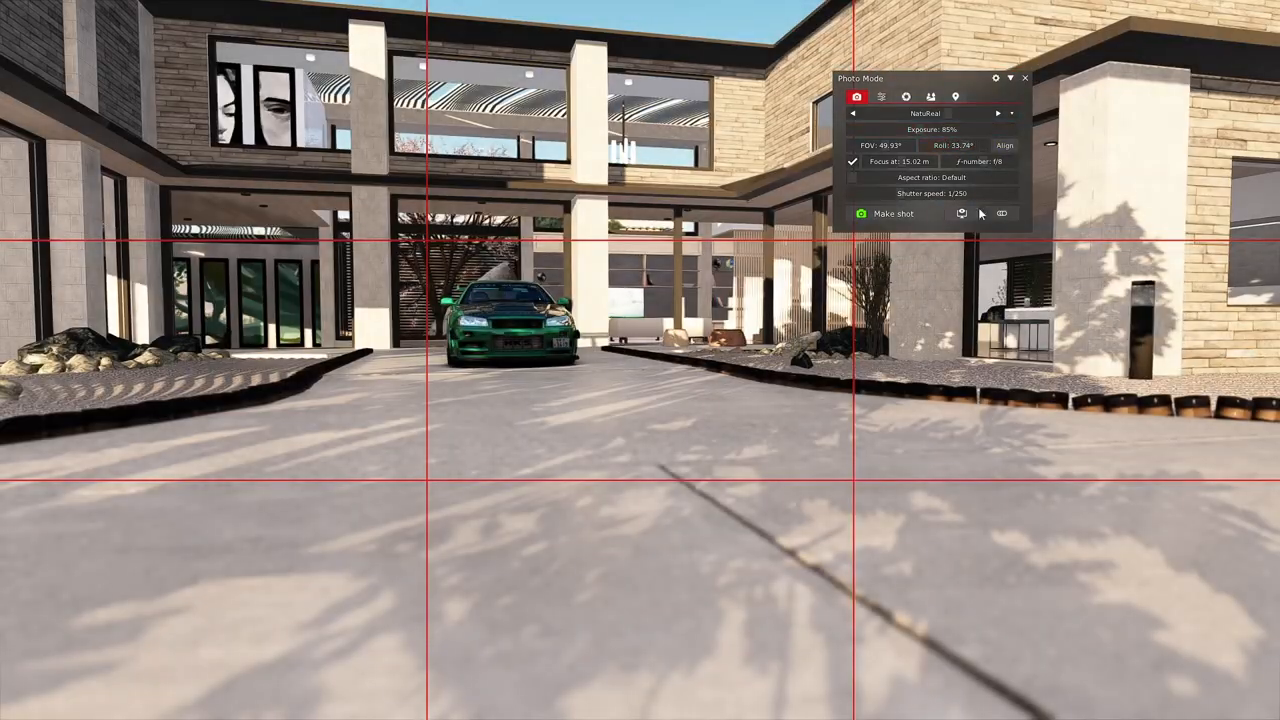
pyautogui.click(1004, 145)
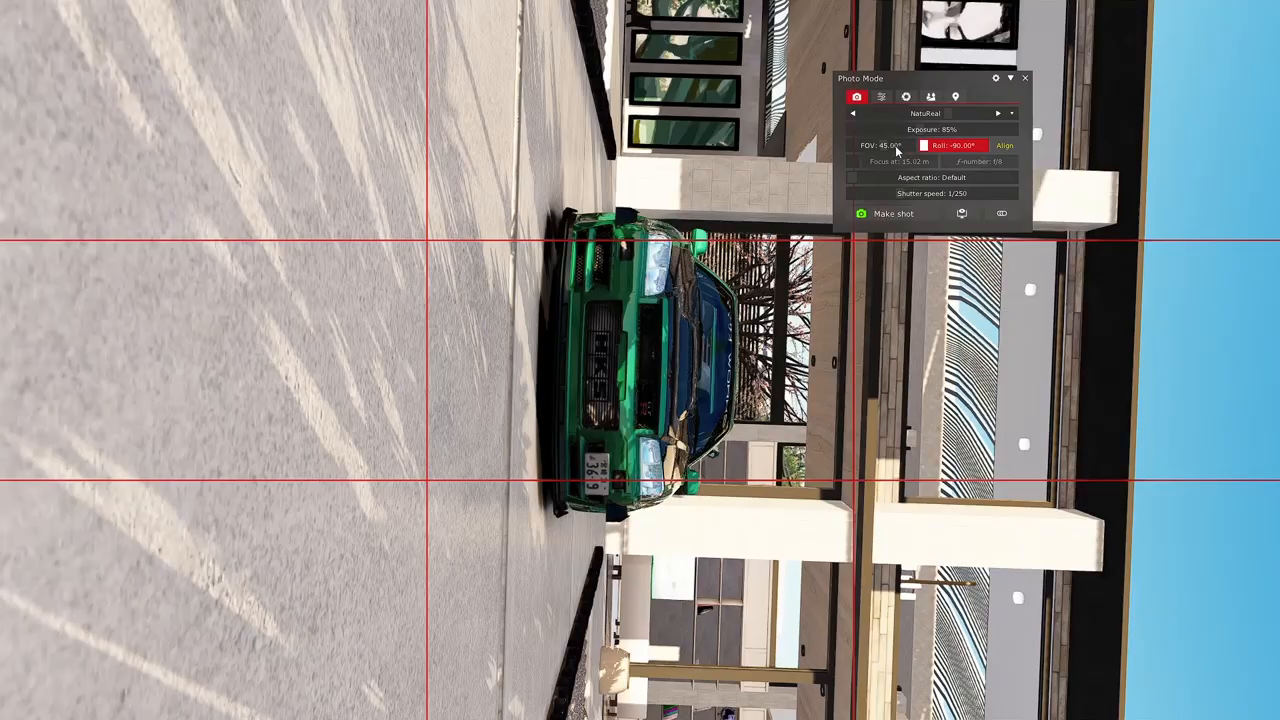
pyautogui.click(895, 145)
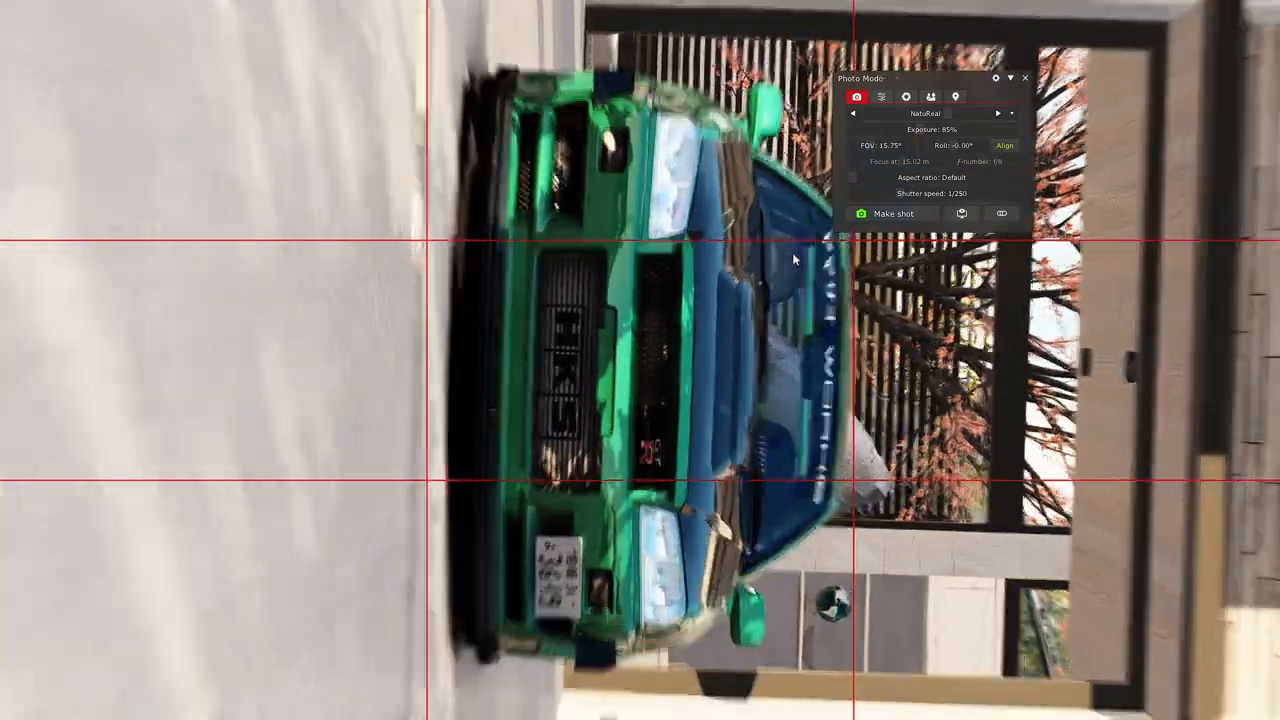
pyautogui.click(878, 145)
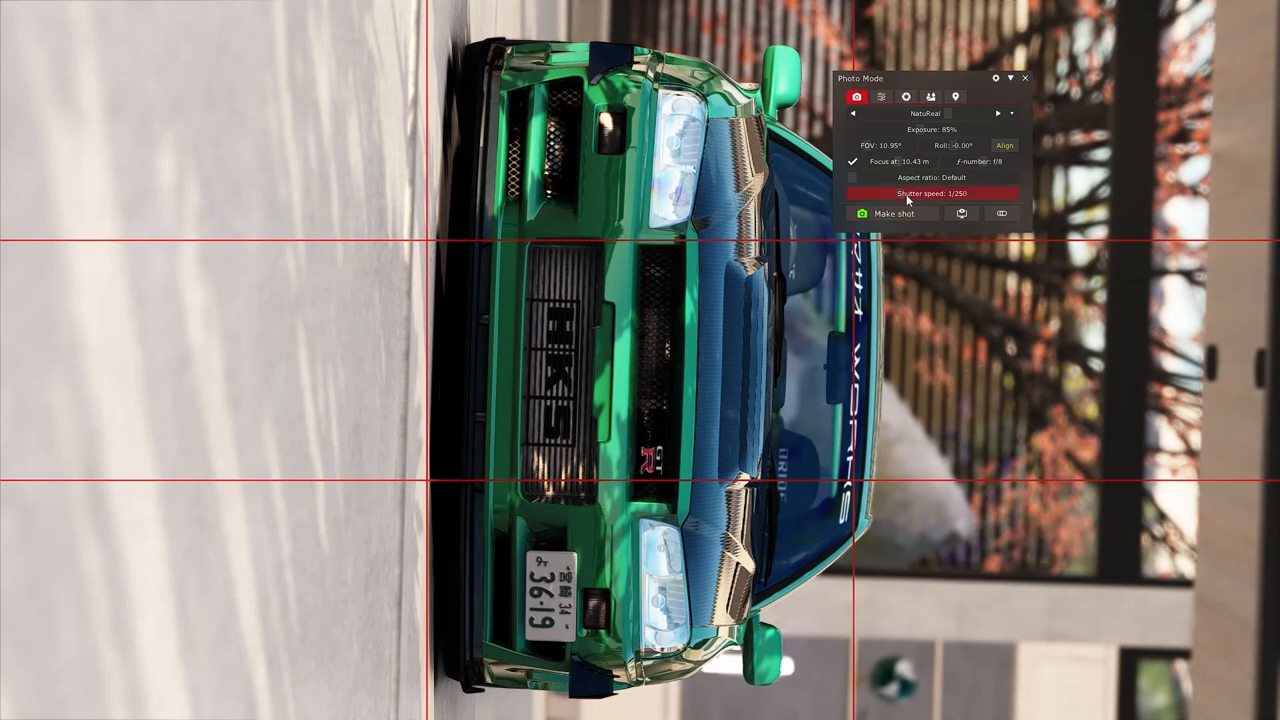
# Step: Toggle auto white balance on and off, then pick the AC Aura (convict tweaked) filter
pyautogui.click(881, 96)
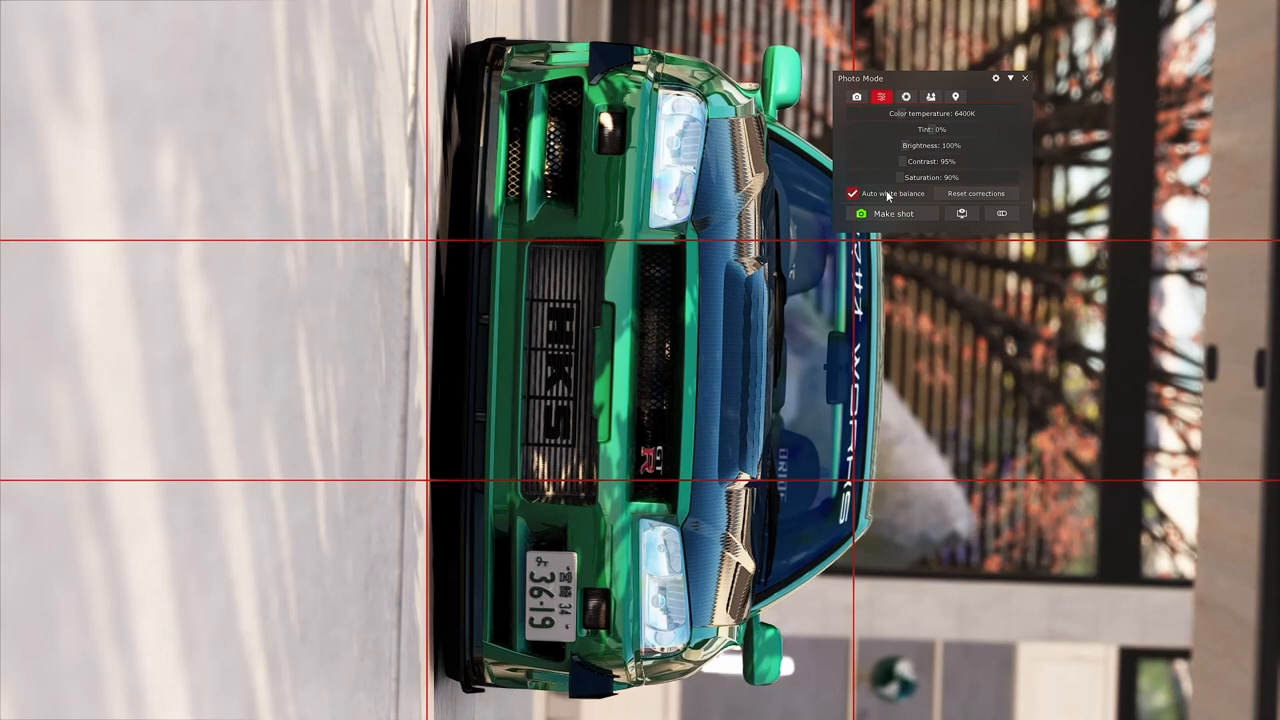
pyautogui.click(852, 193)
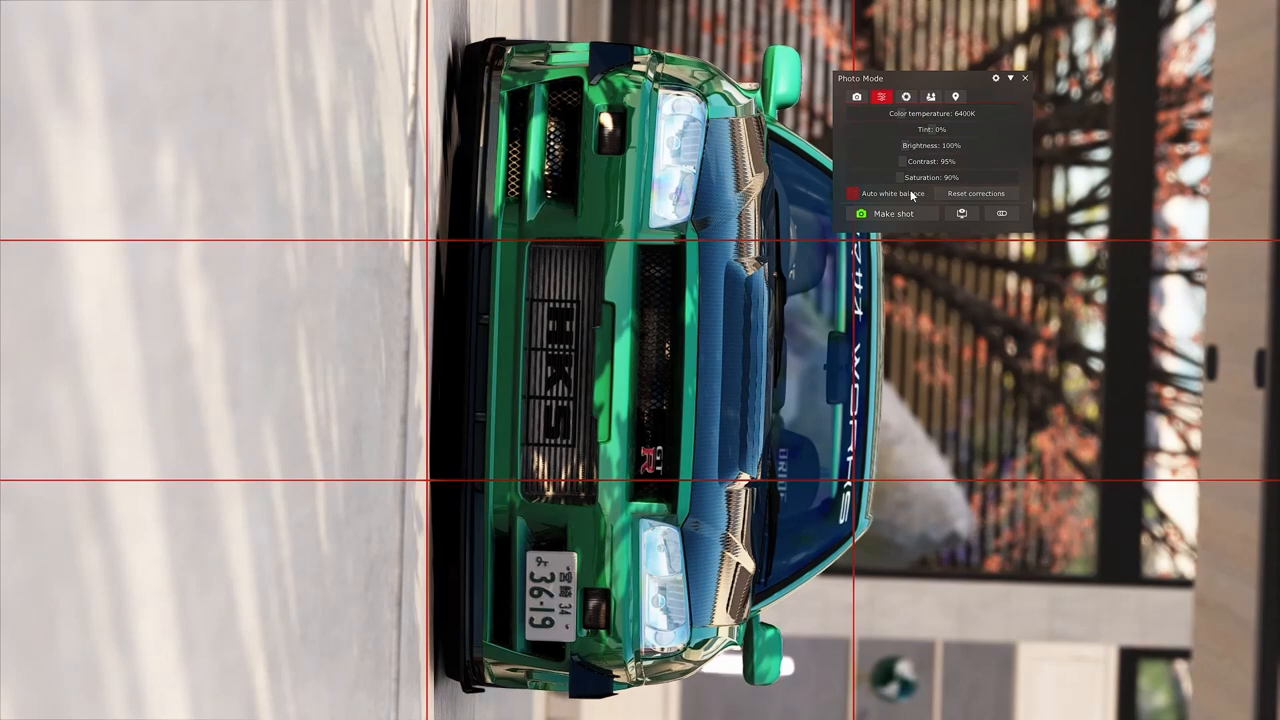
pyautogui.click(856, 96)
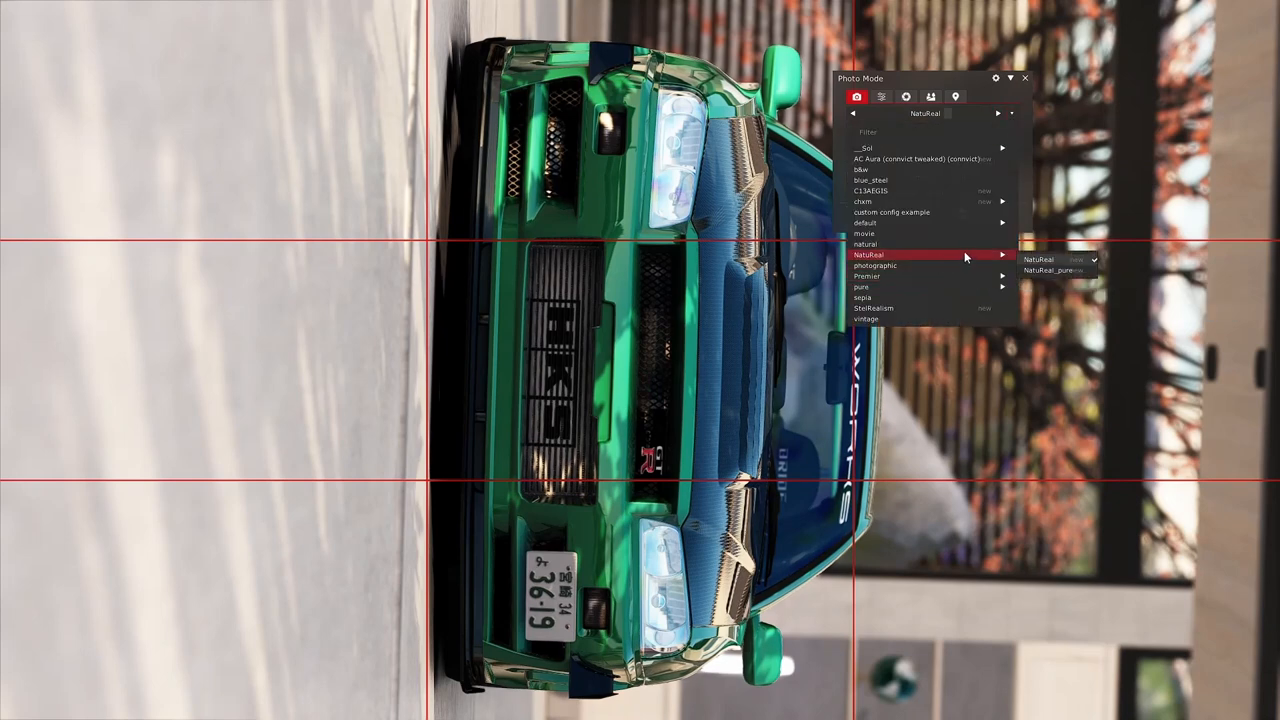
pyautogui.moveTo(1050, 259)
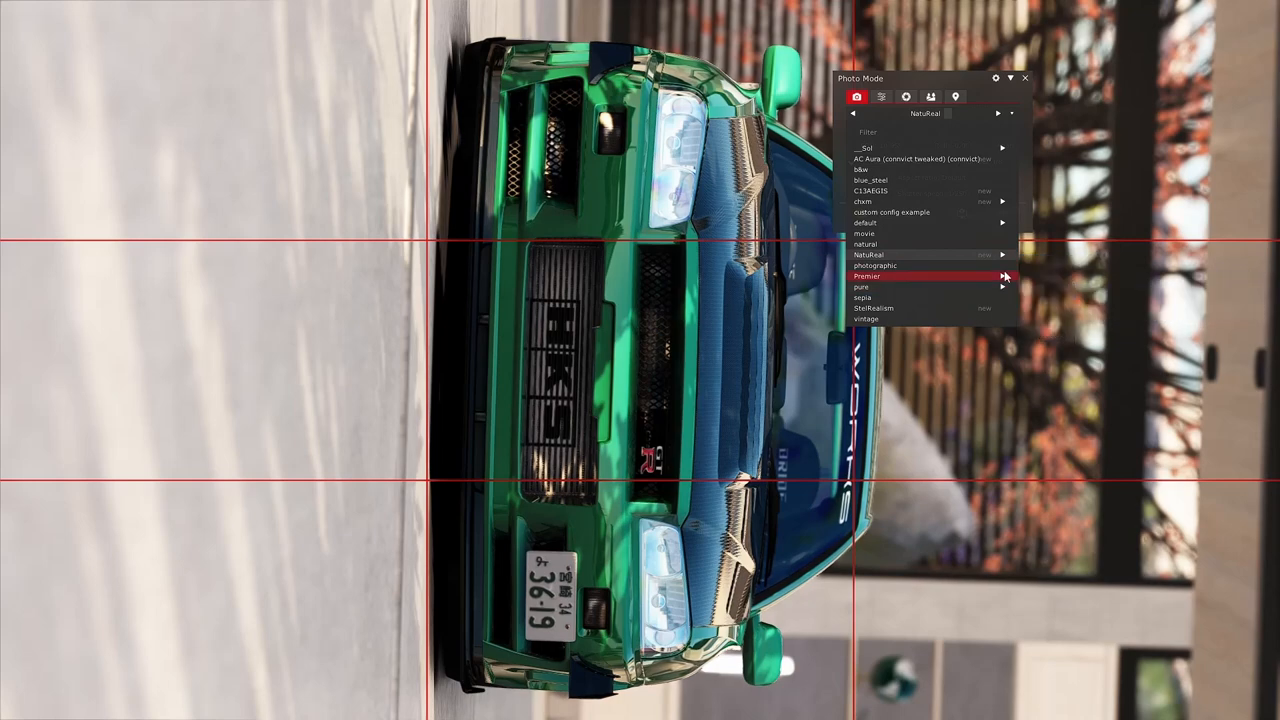
pyautogui.click(868, 276)
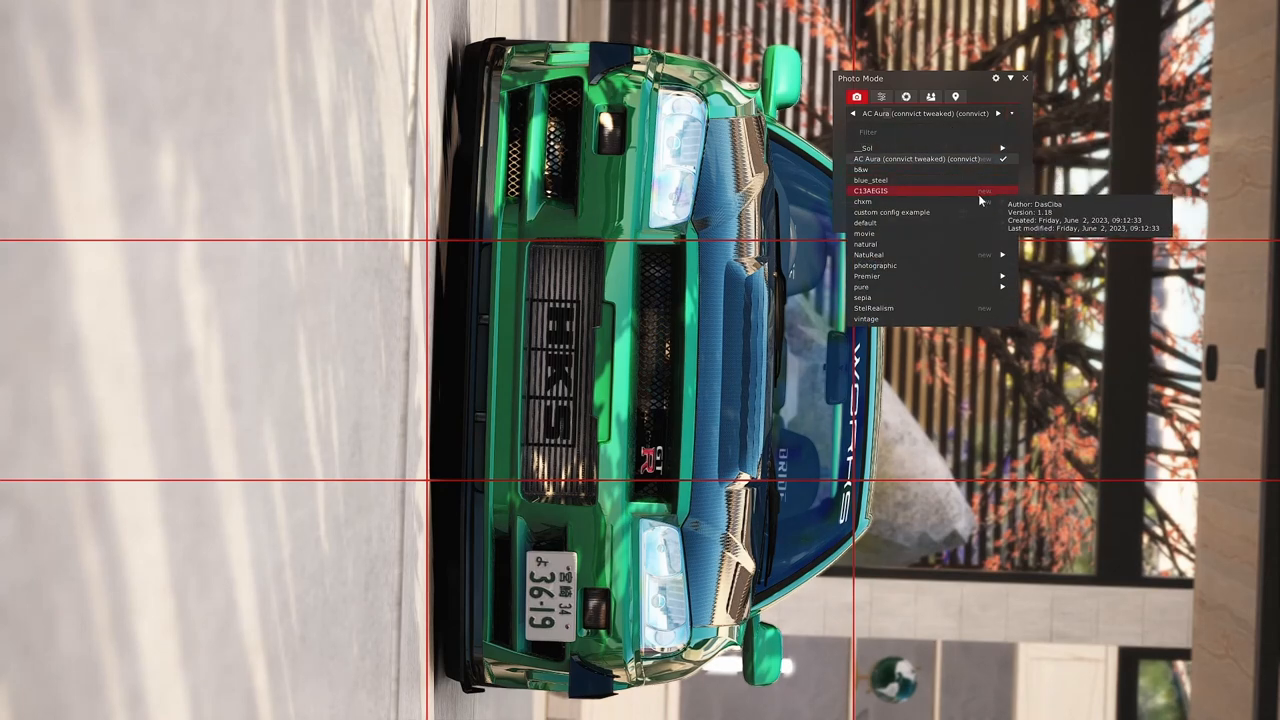
# Step: Apply the C13AEGIS filter preset and capture the close-up screenshot
pyautogui.click(870, 190)
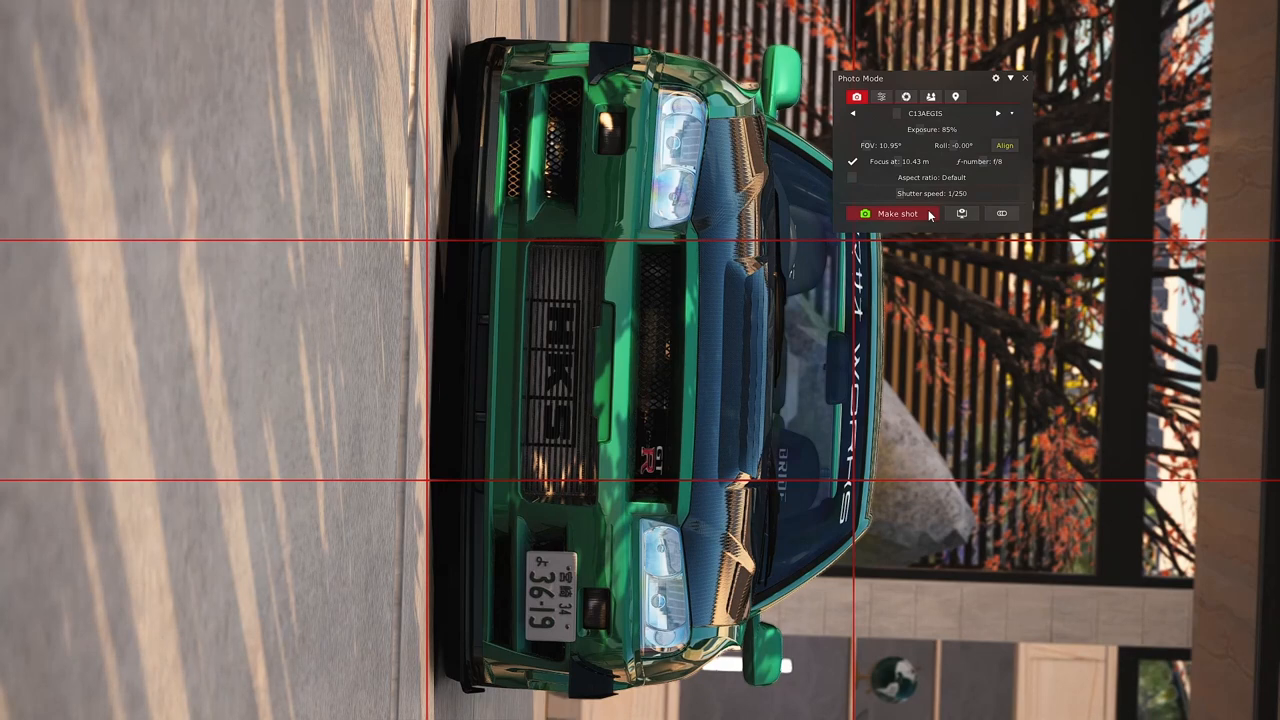
pyautogui.moveTo(925, 217)
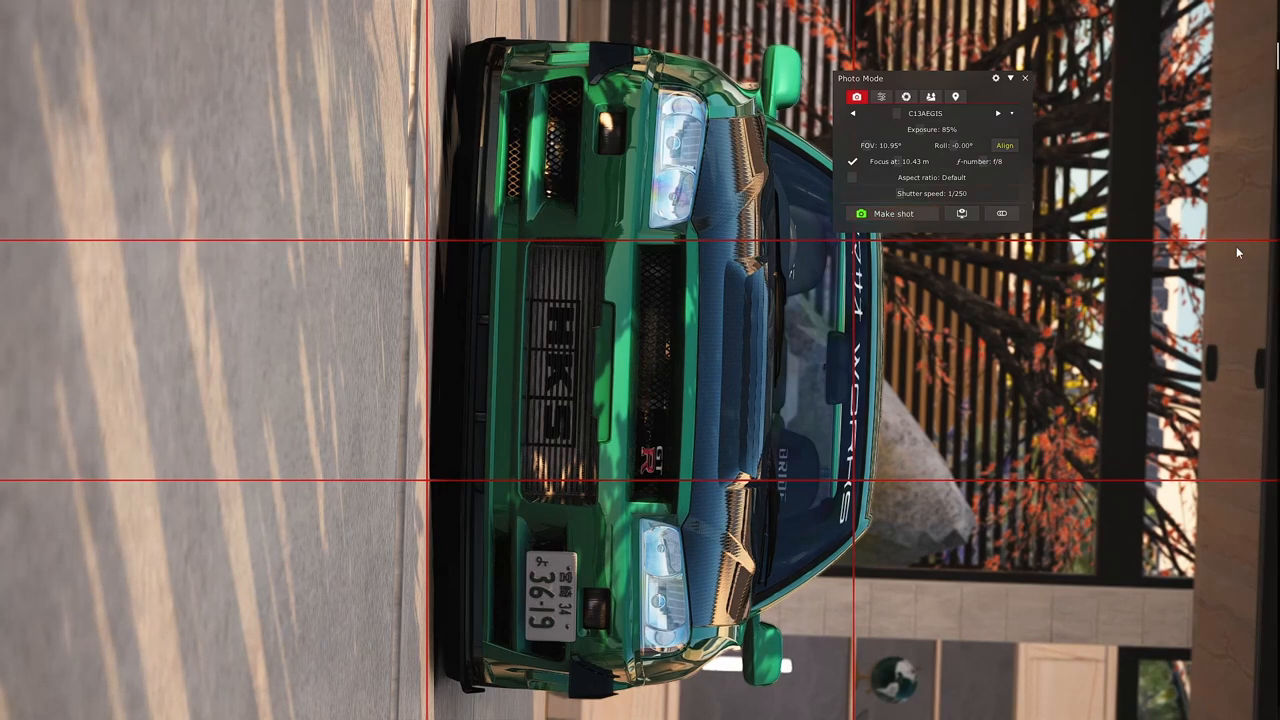
pyautogui.click(891, 213)
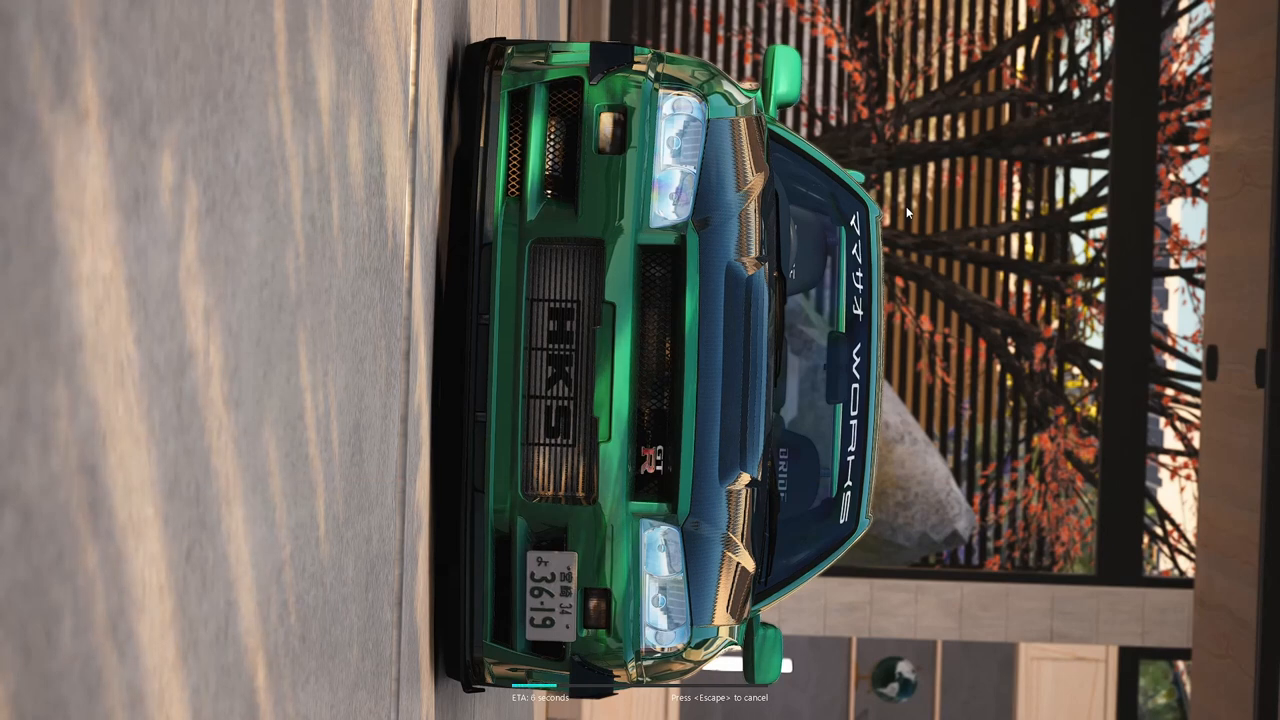
pyautogui.moveTo(296, 343)
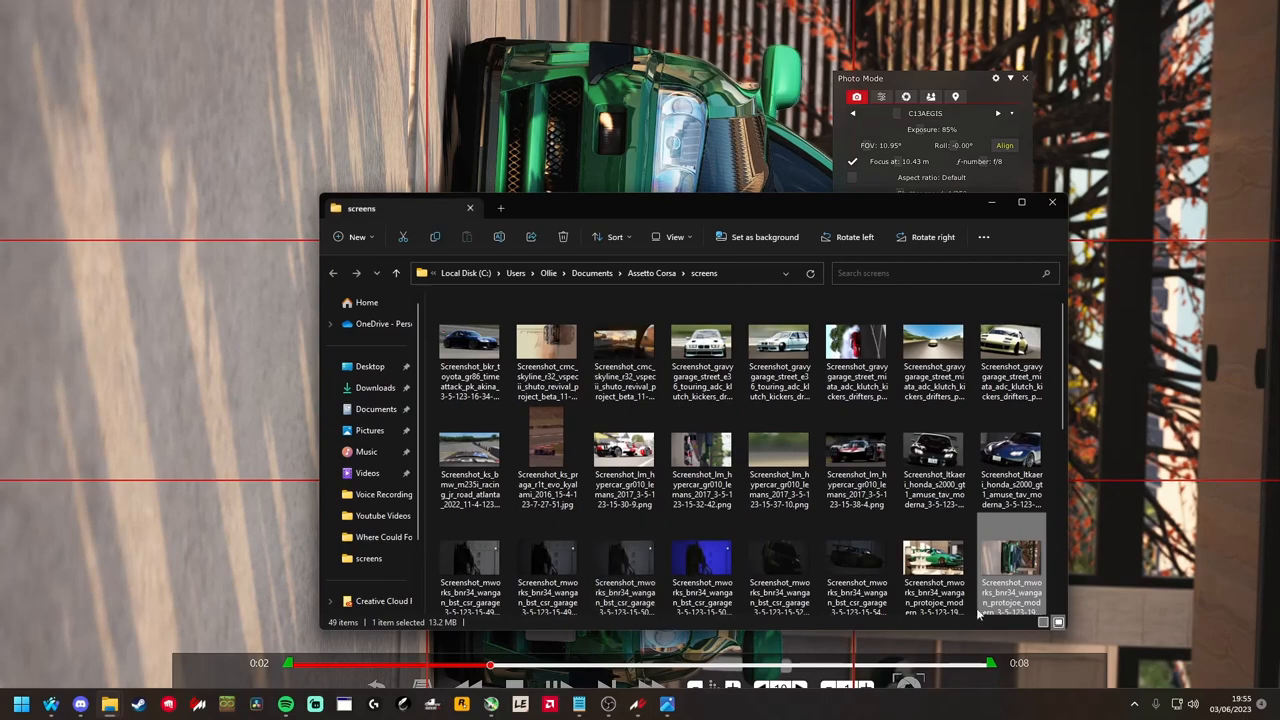
# Step: Rotate the newest screenshot upright, crop it to 9:16 portrait and save as a copy
pyautogui.doubleClick(1010, 570)
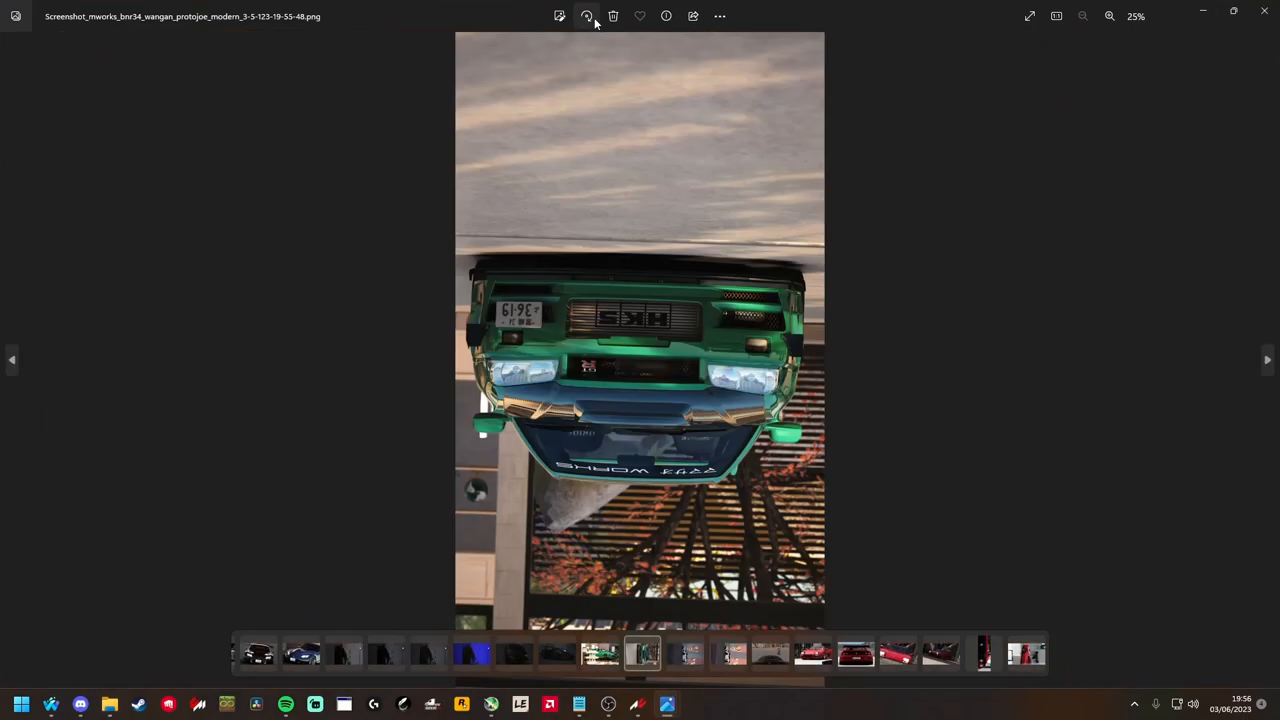
pyautogui.click(587, 16)
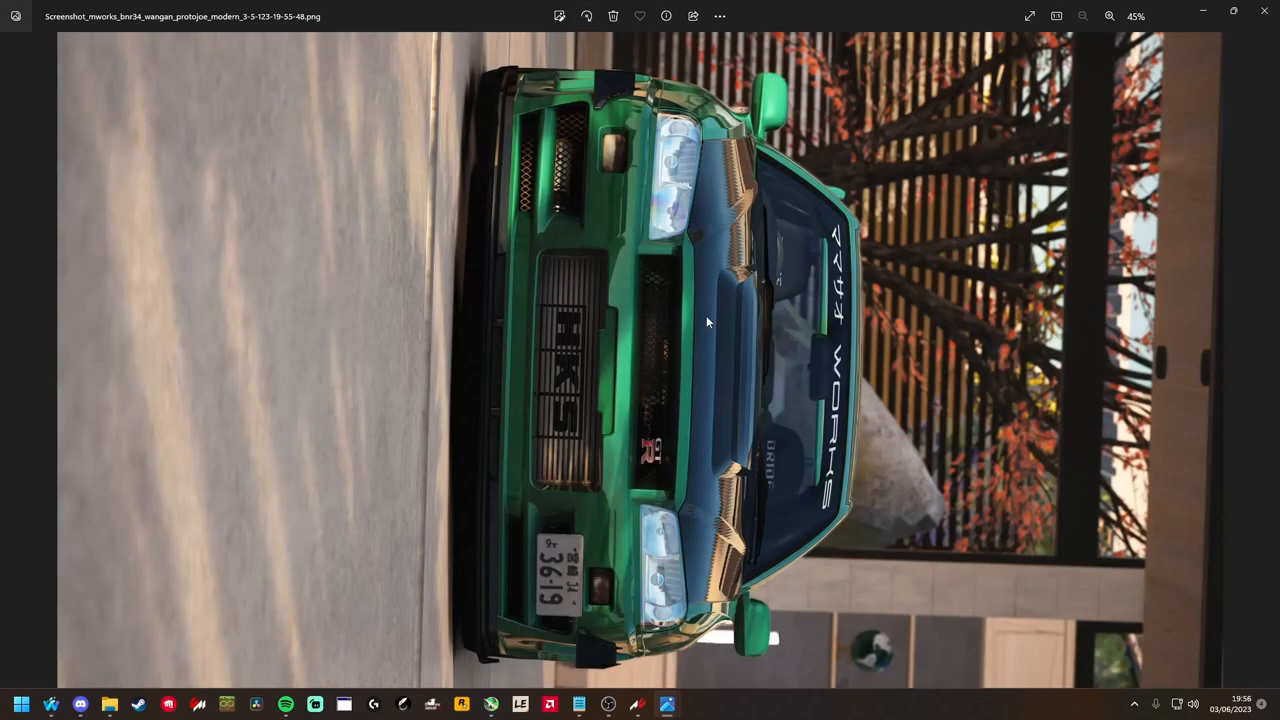
pyautogui.moveTo(559, 16)
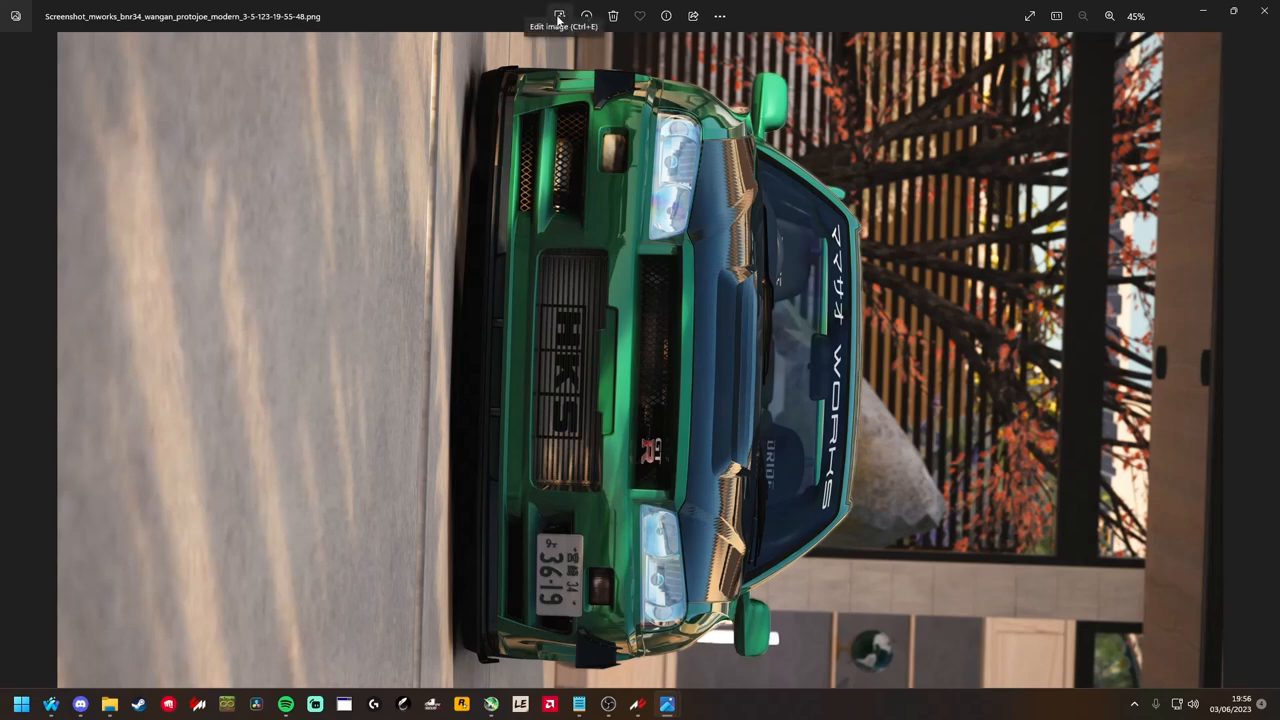
pyautogui.click(559, 16)
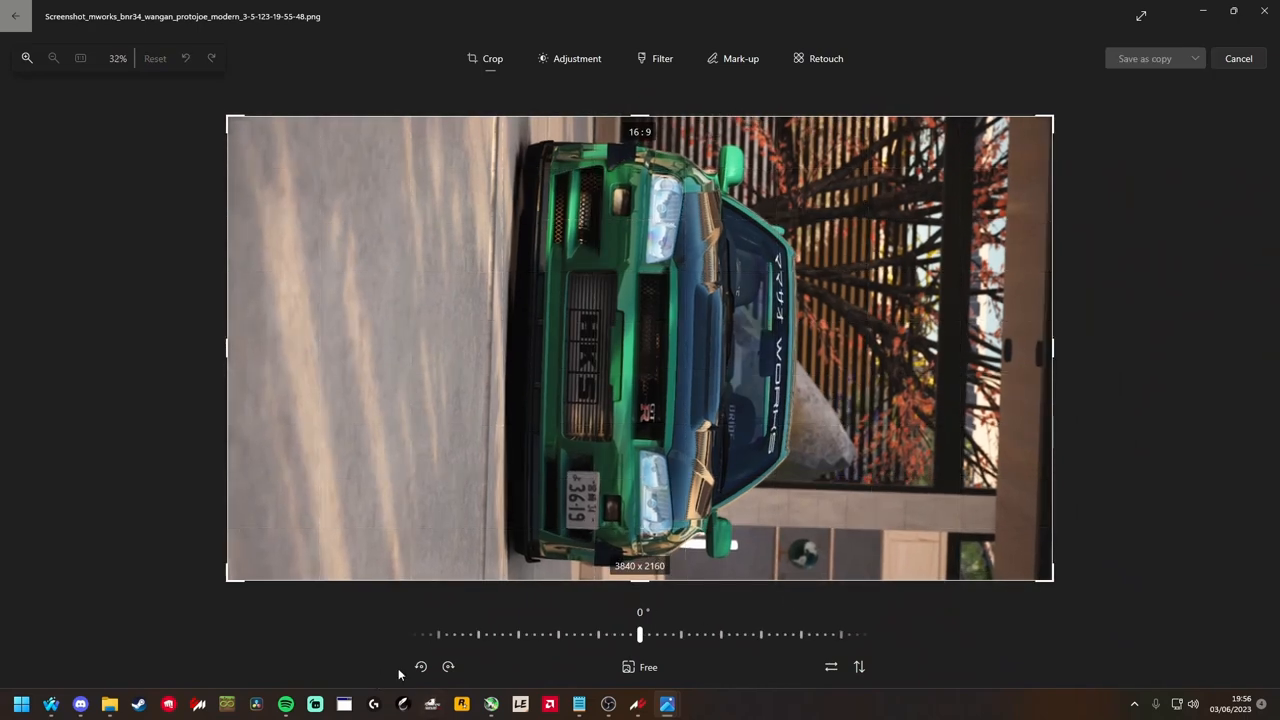
pyautogui.click(421, 667)
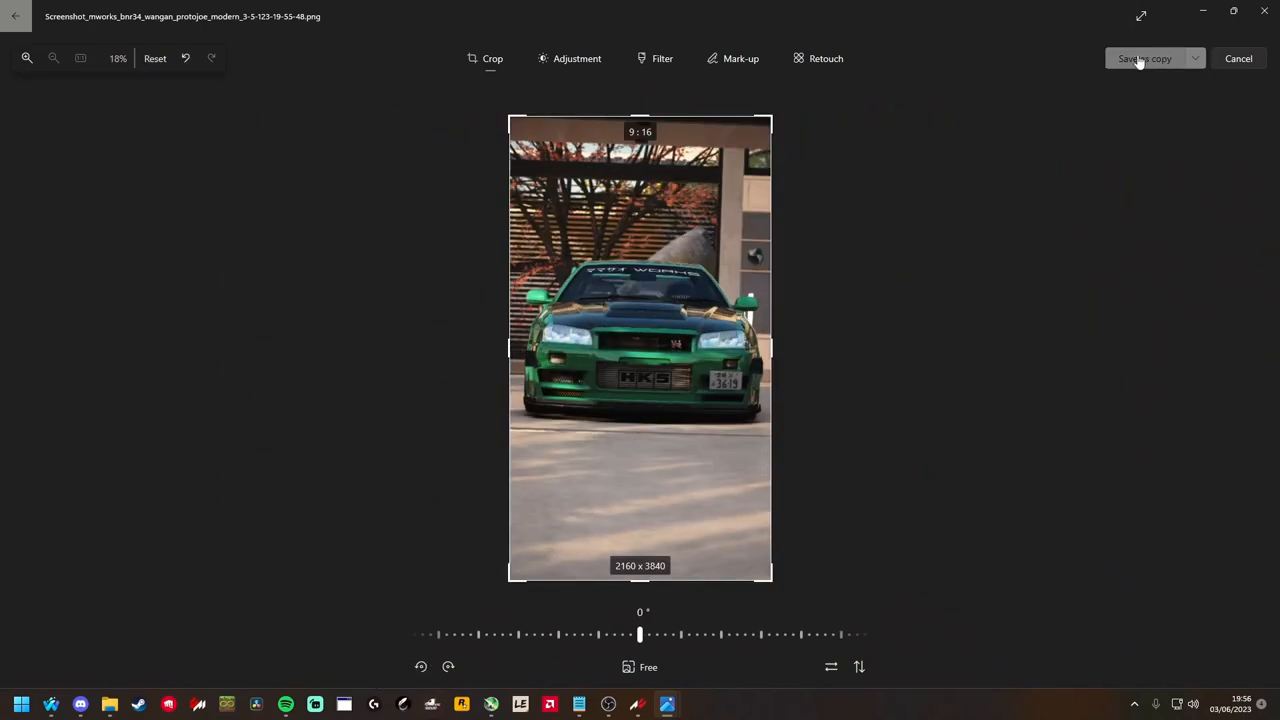
pyautogui.click(1195, 58)
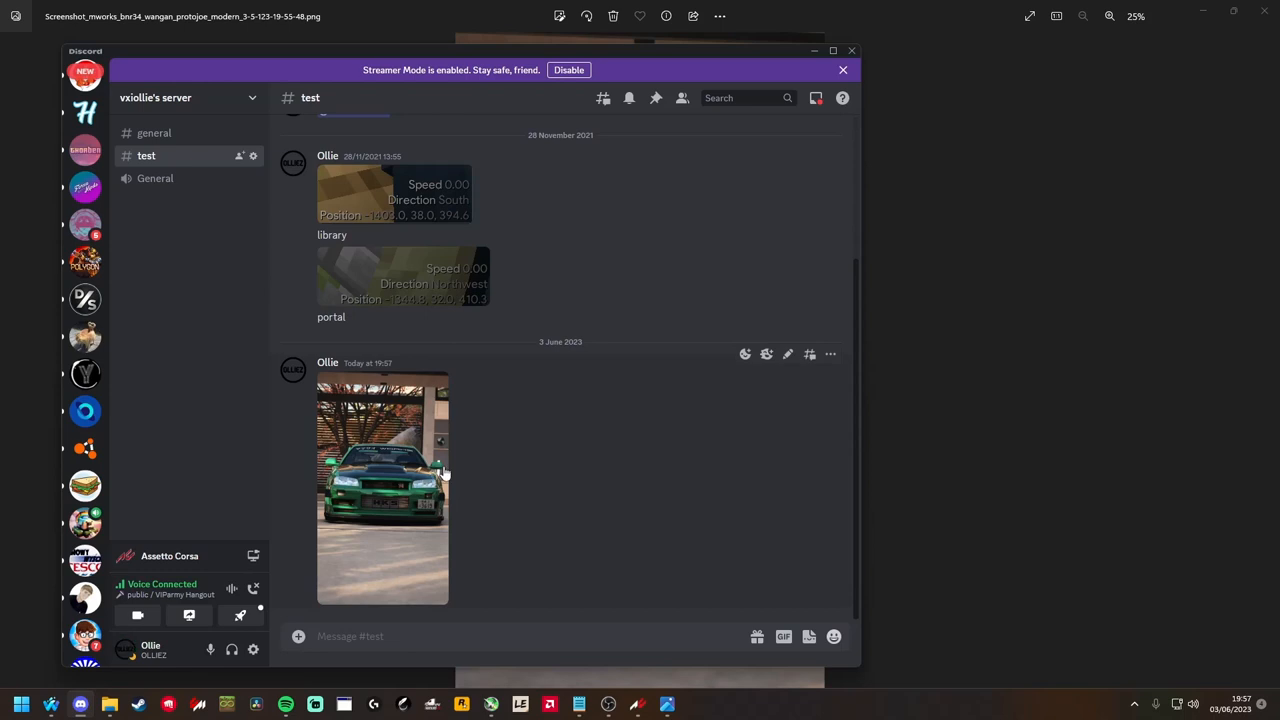
# Step: Send the portrait Skyline close-up to the #test Discord channel
pyautogui.click(383, 488)
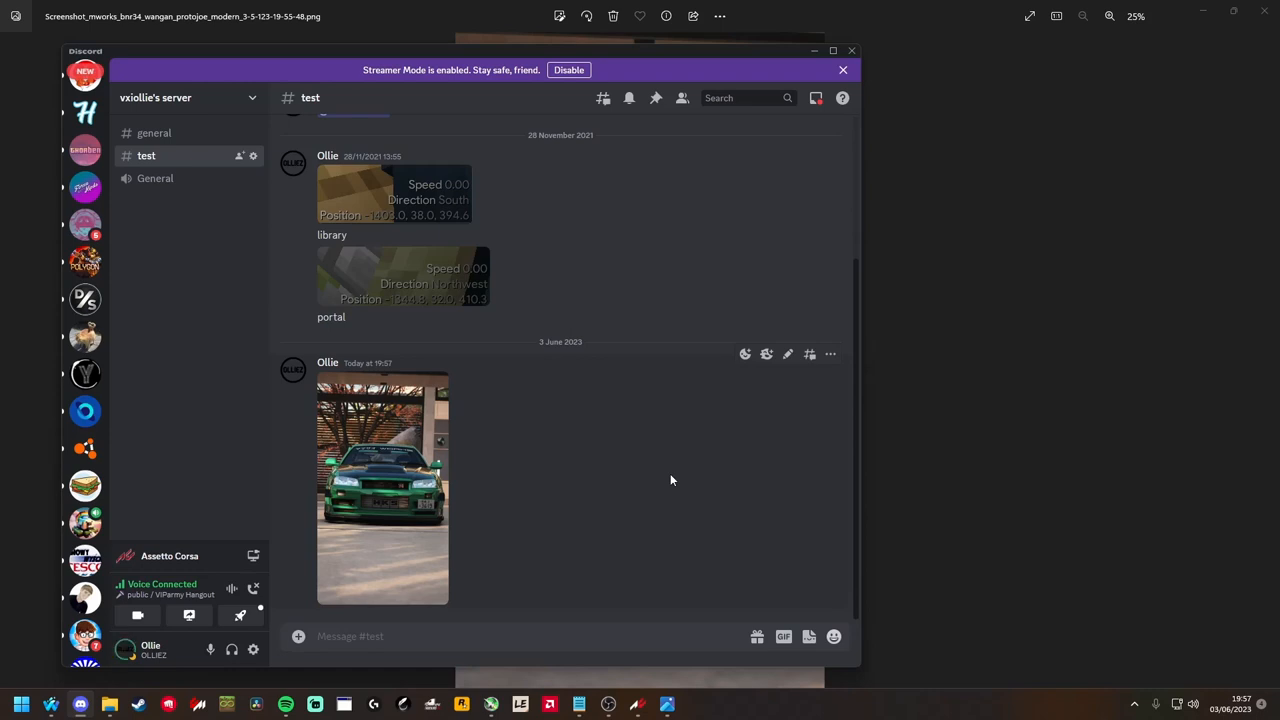
pyautogui.moveTo(388, 614)
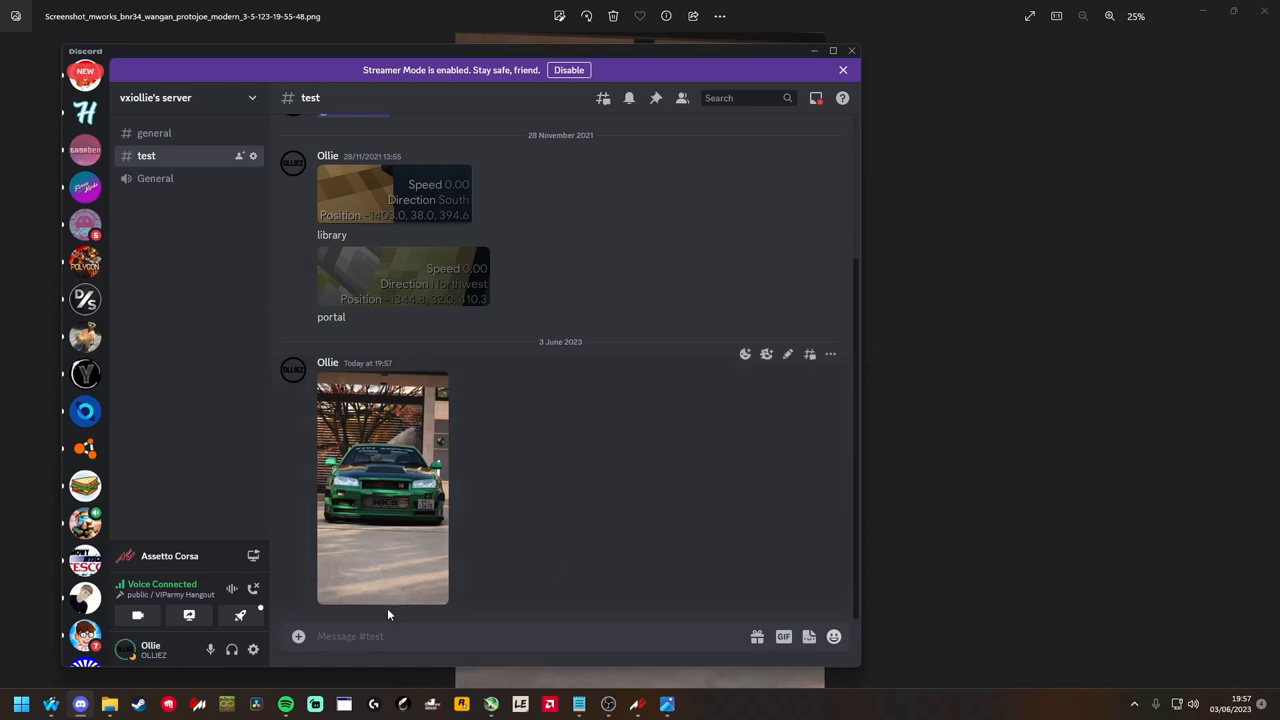
# Step: Focus the #test channel message box to write a follow-up beneath the Skyline photo
pyautogui.click(150, 648)
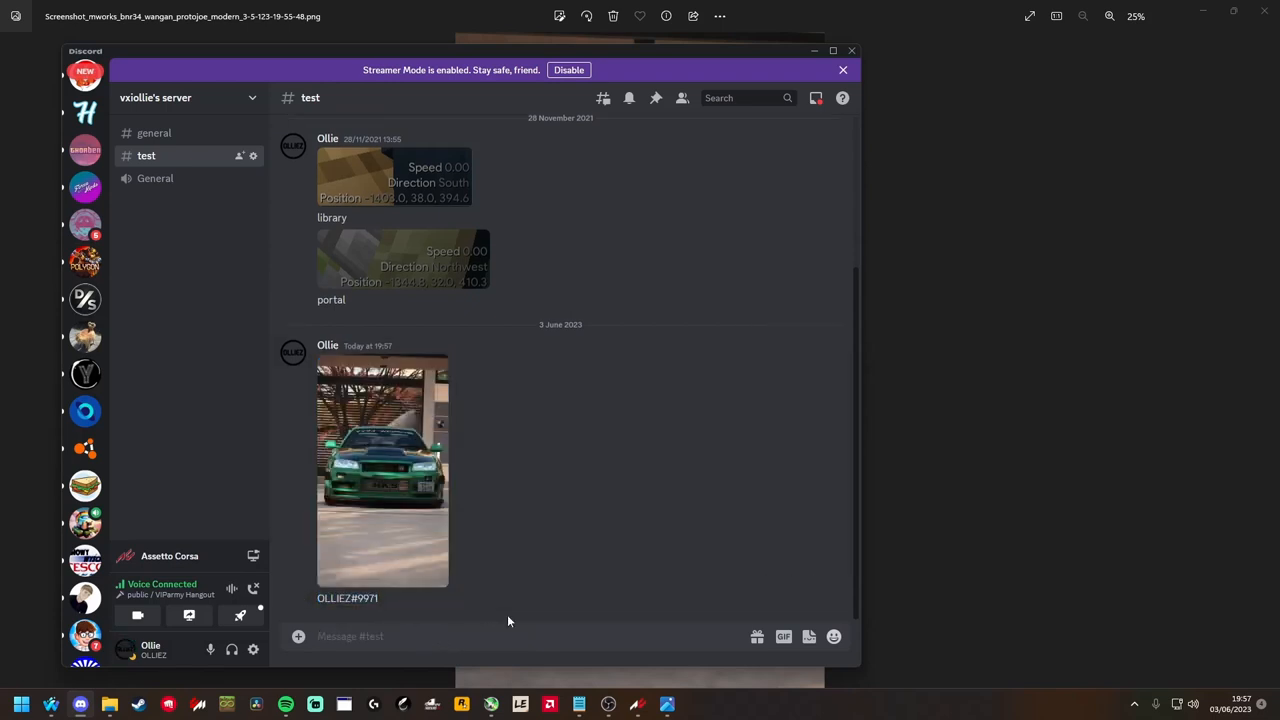
pyautogui.moveTo(540, 458)
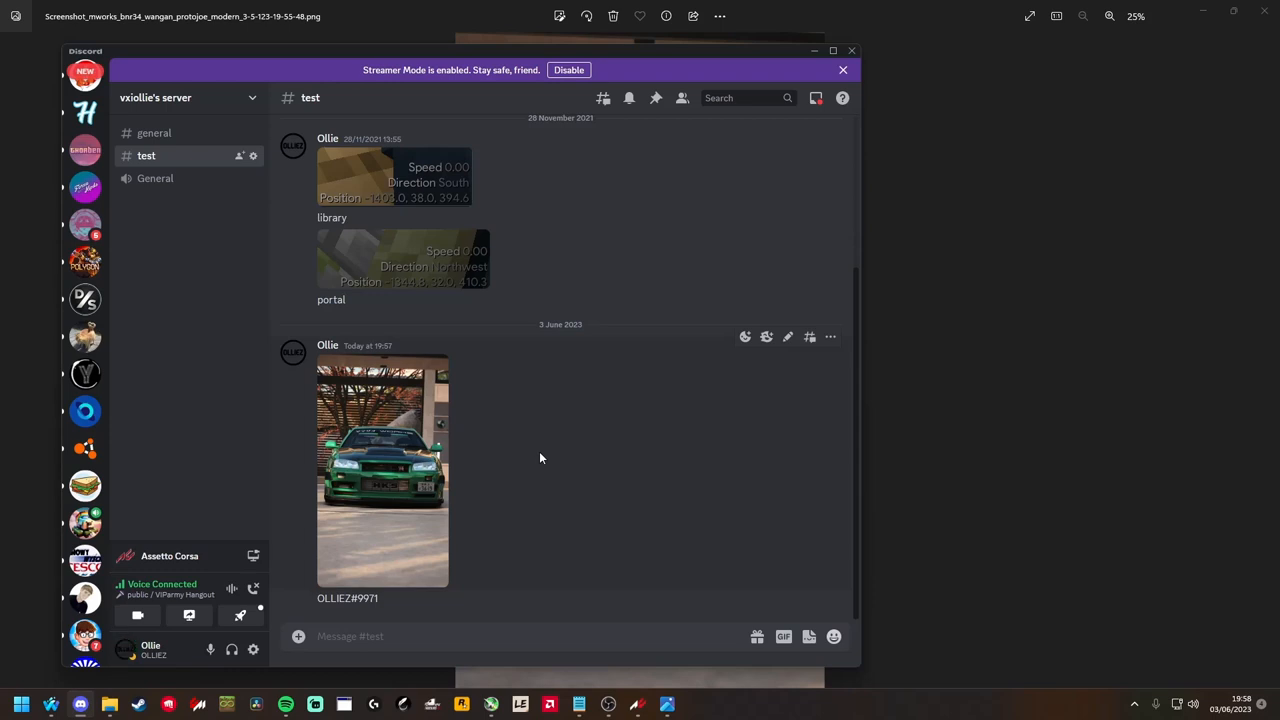
pyautogui.moveTo(538, 456)
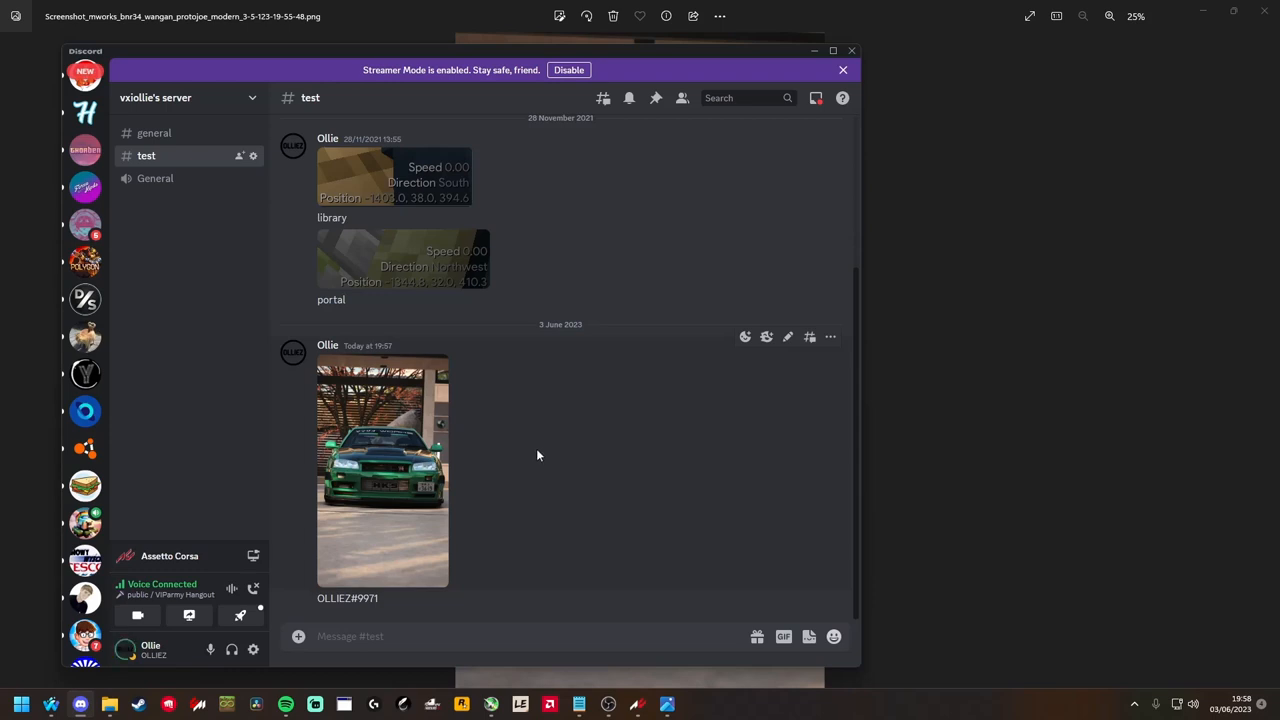
pyautogui.moveTo(432, 414)
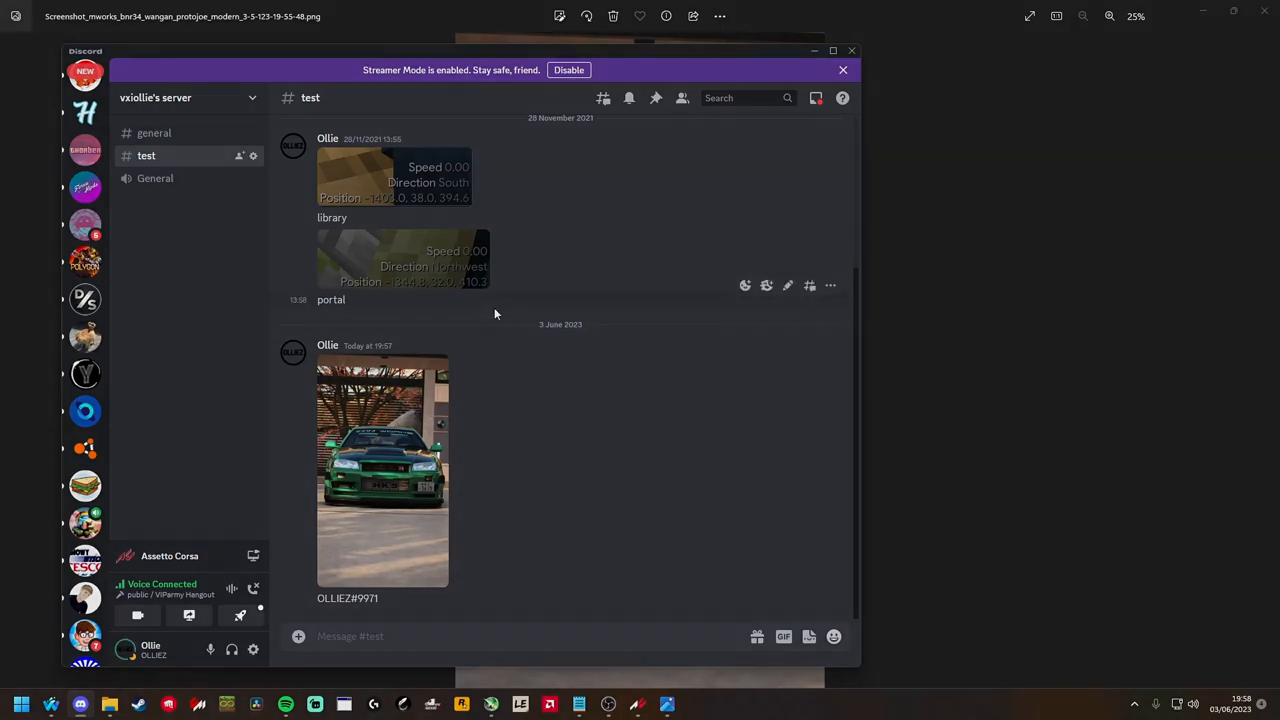
pyautogui.moveTo(502, 317)
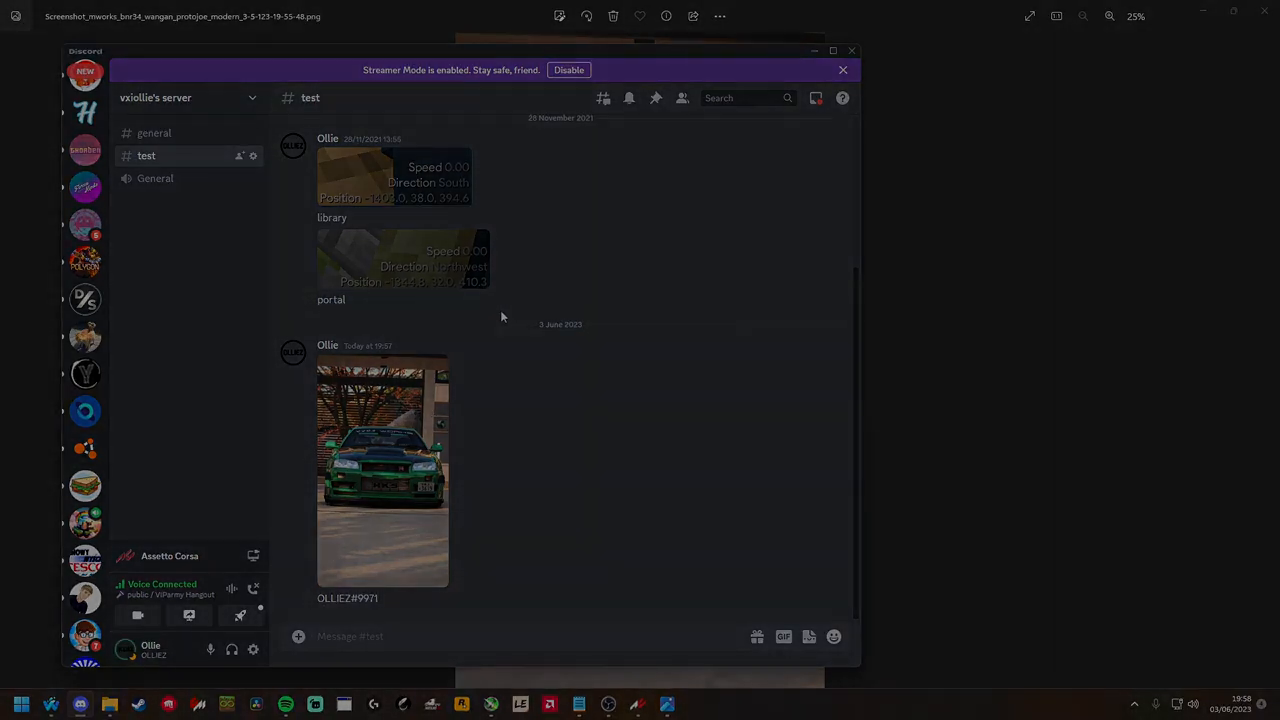